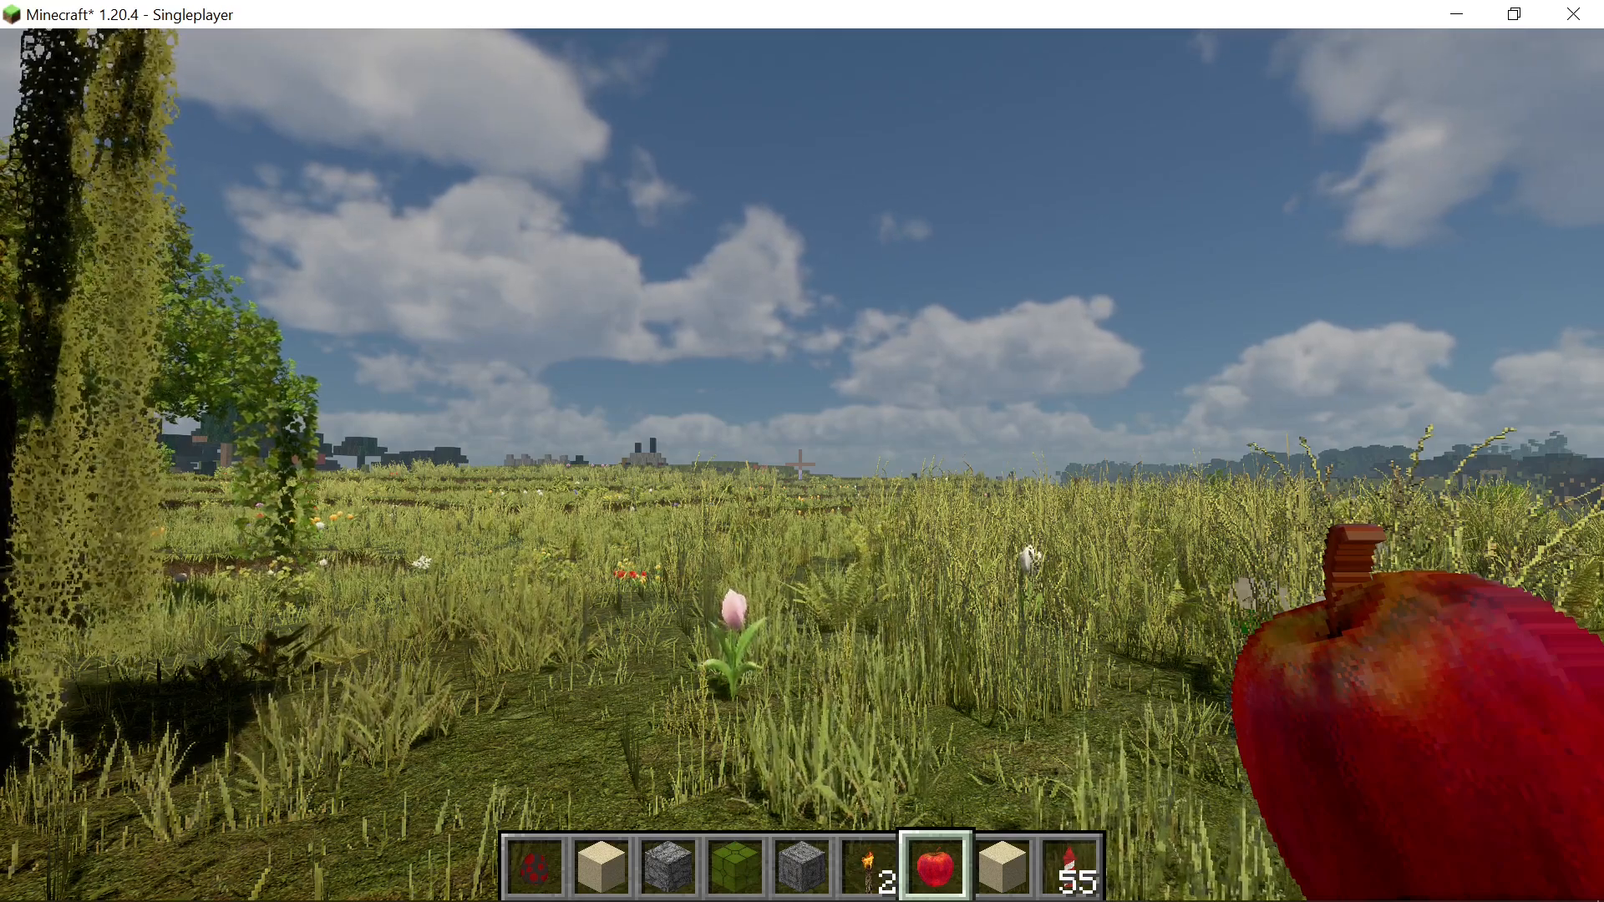
{"action": "mouse_move", "coordinate": [802, 452]}
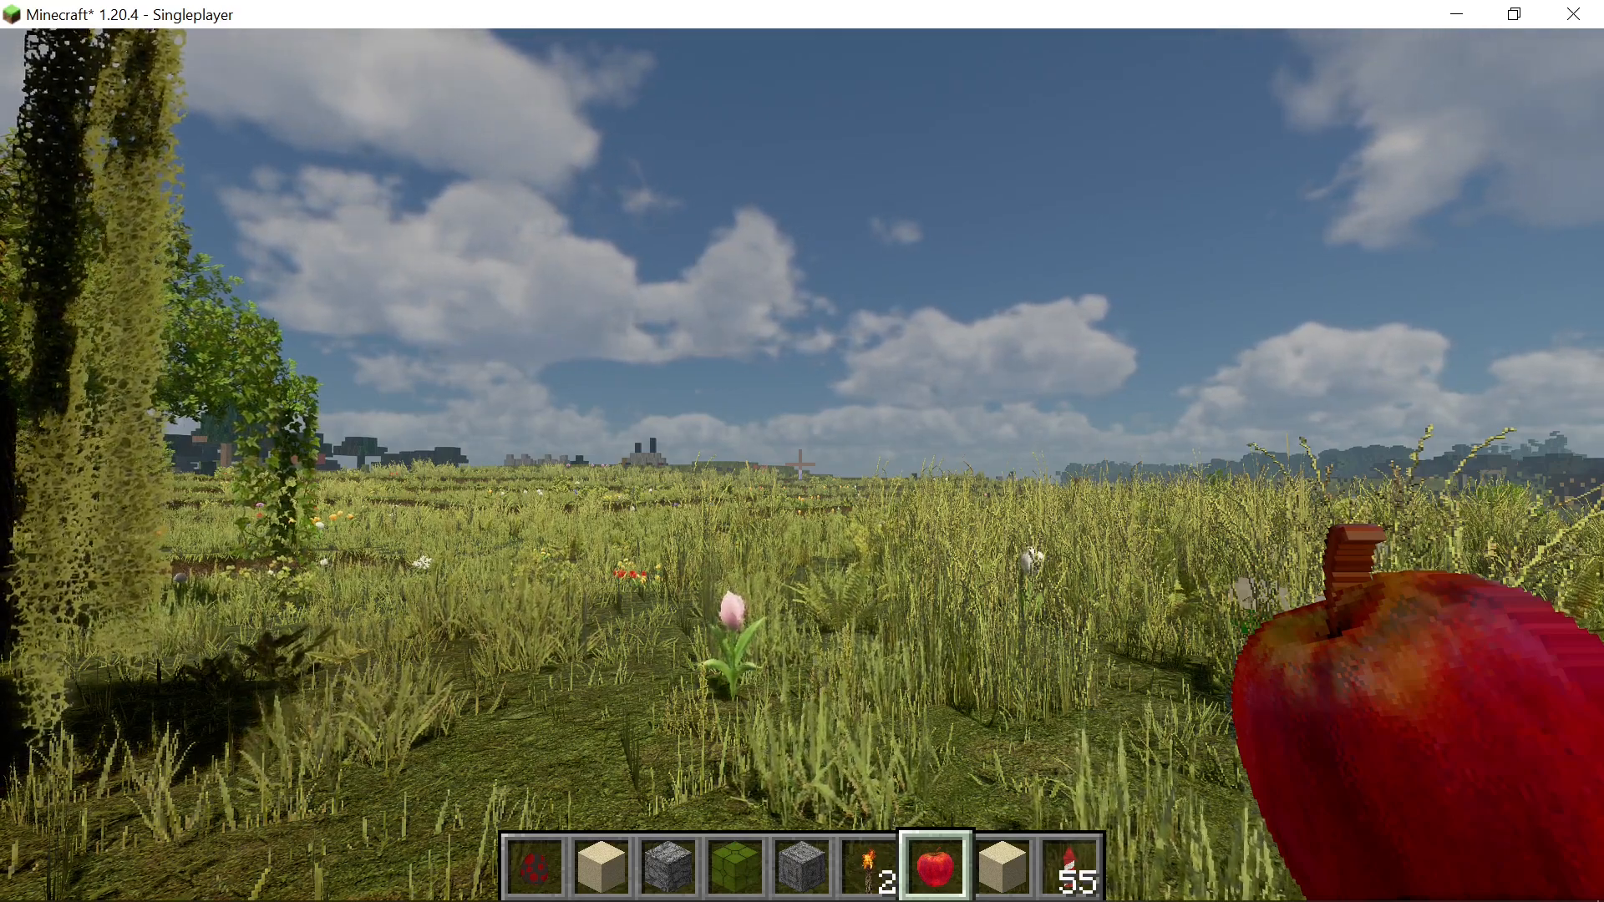
{"action": "mouse_move", "coordinate": [802, 451]}
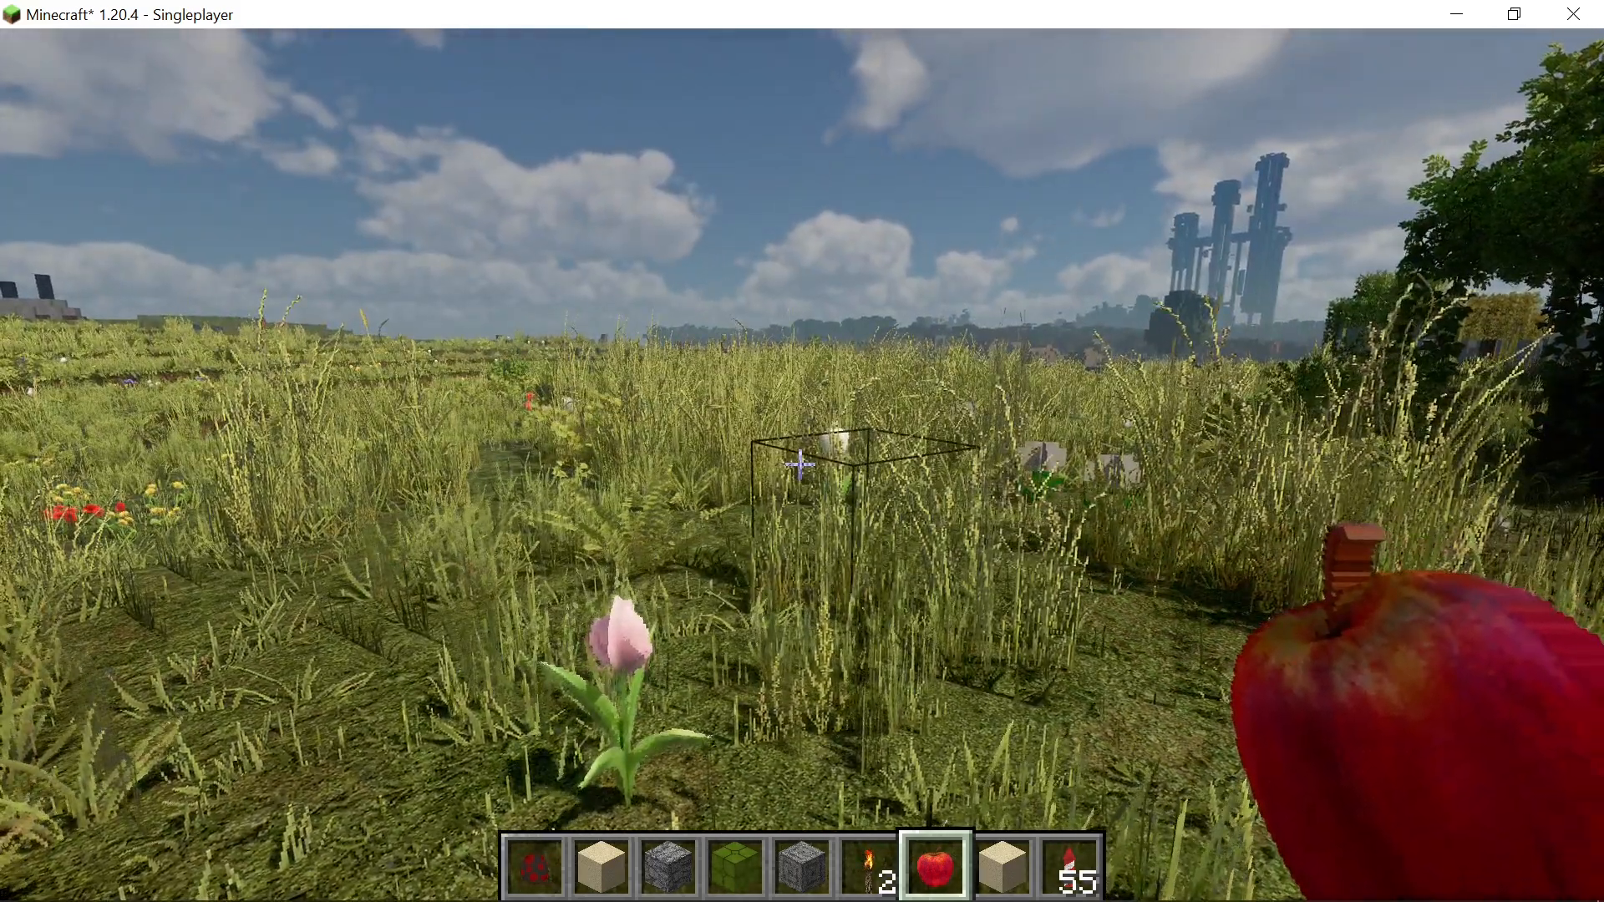
Toggle Minecraft's F3 debug screen on and off, then pause to the Game Menu.
{"action": "key", "text": "f3"}
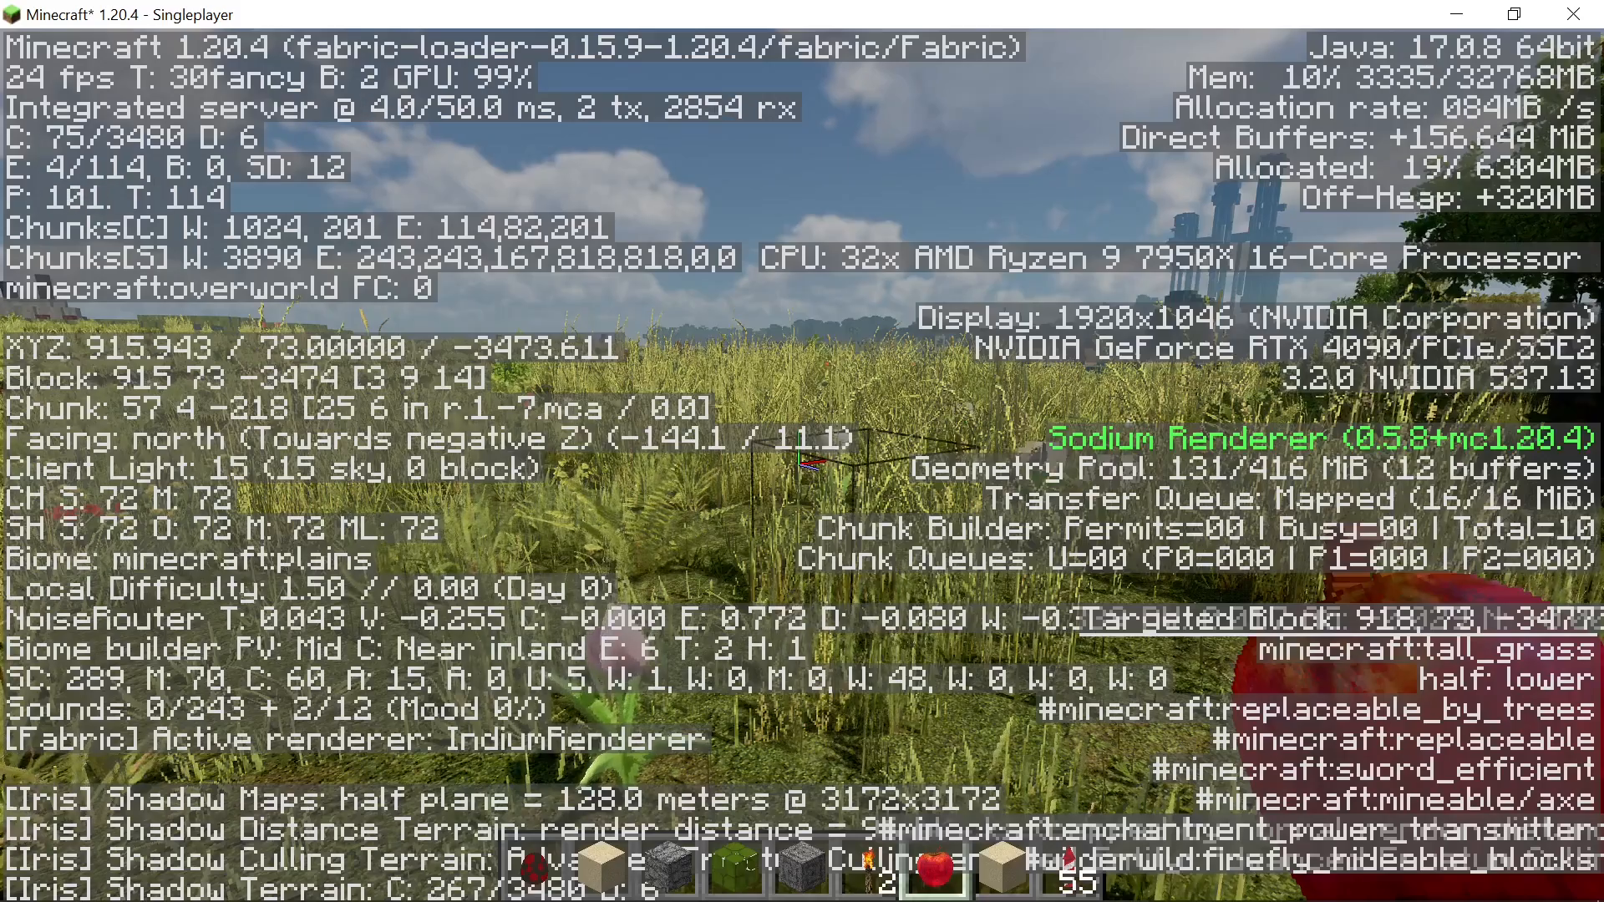
{"action": "key", "text": "F3"}
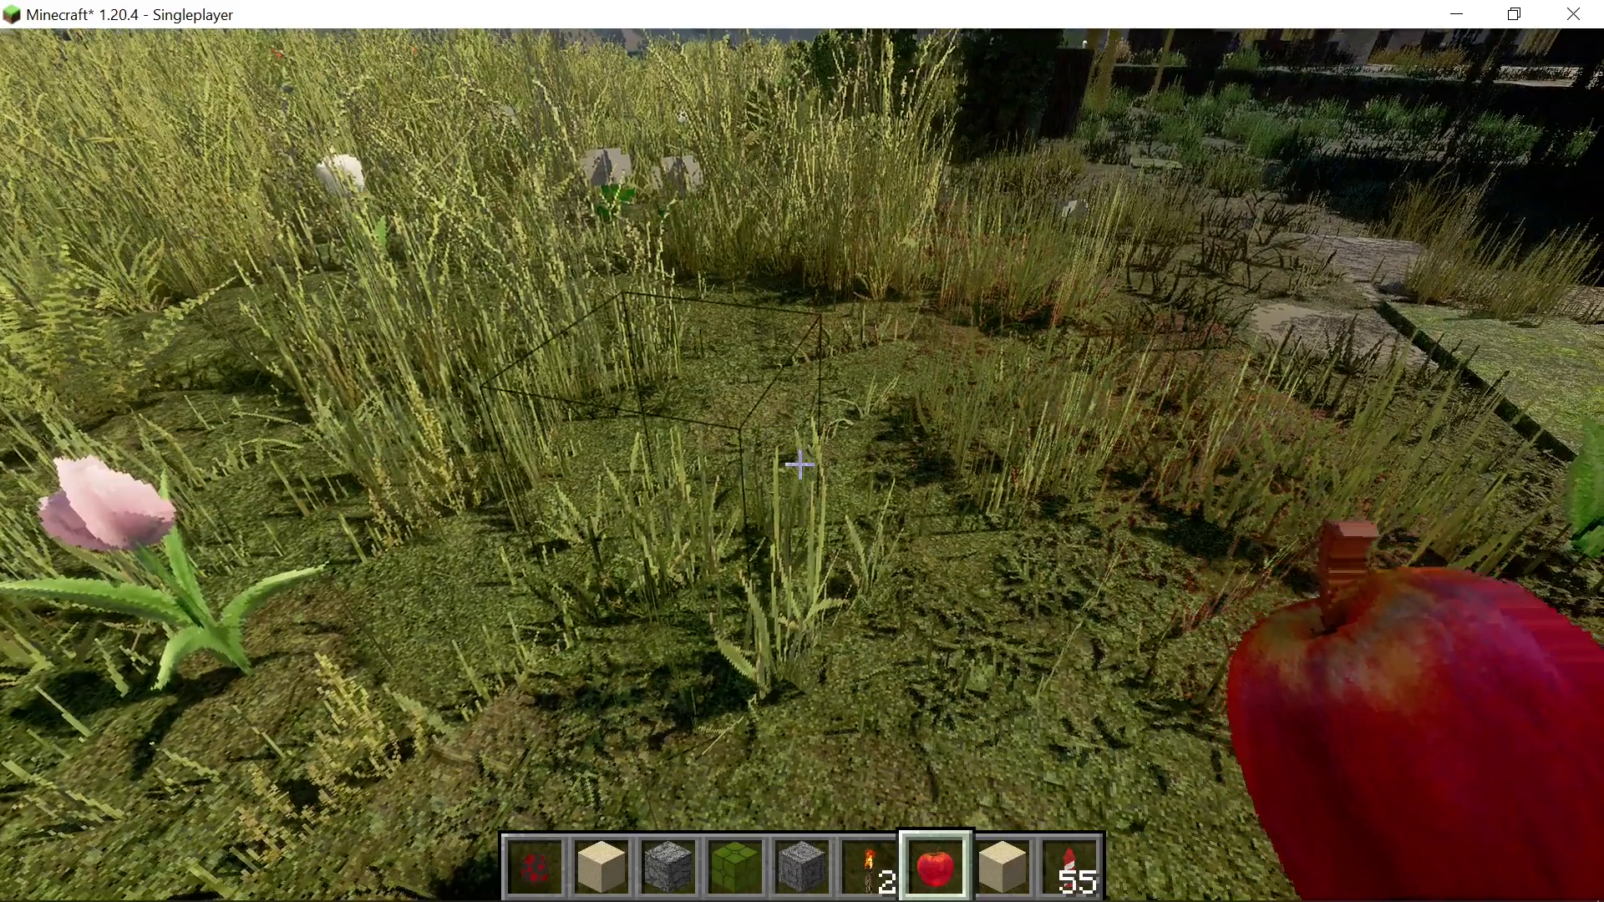
{"action": "mouse_move", "coordinate": [802, 465]}
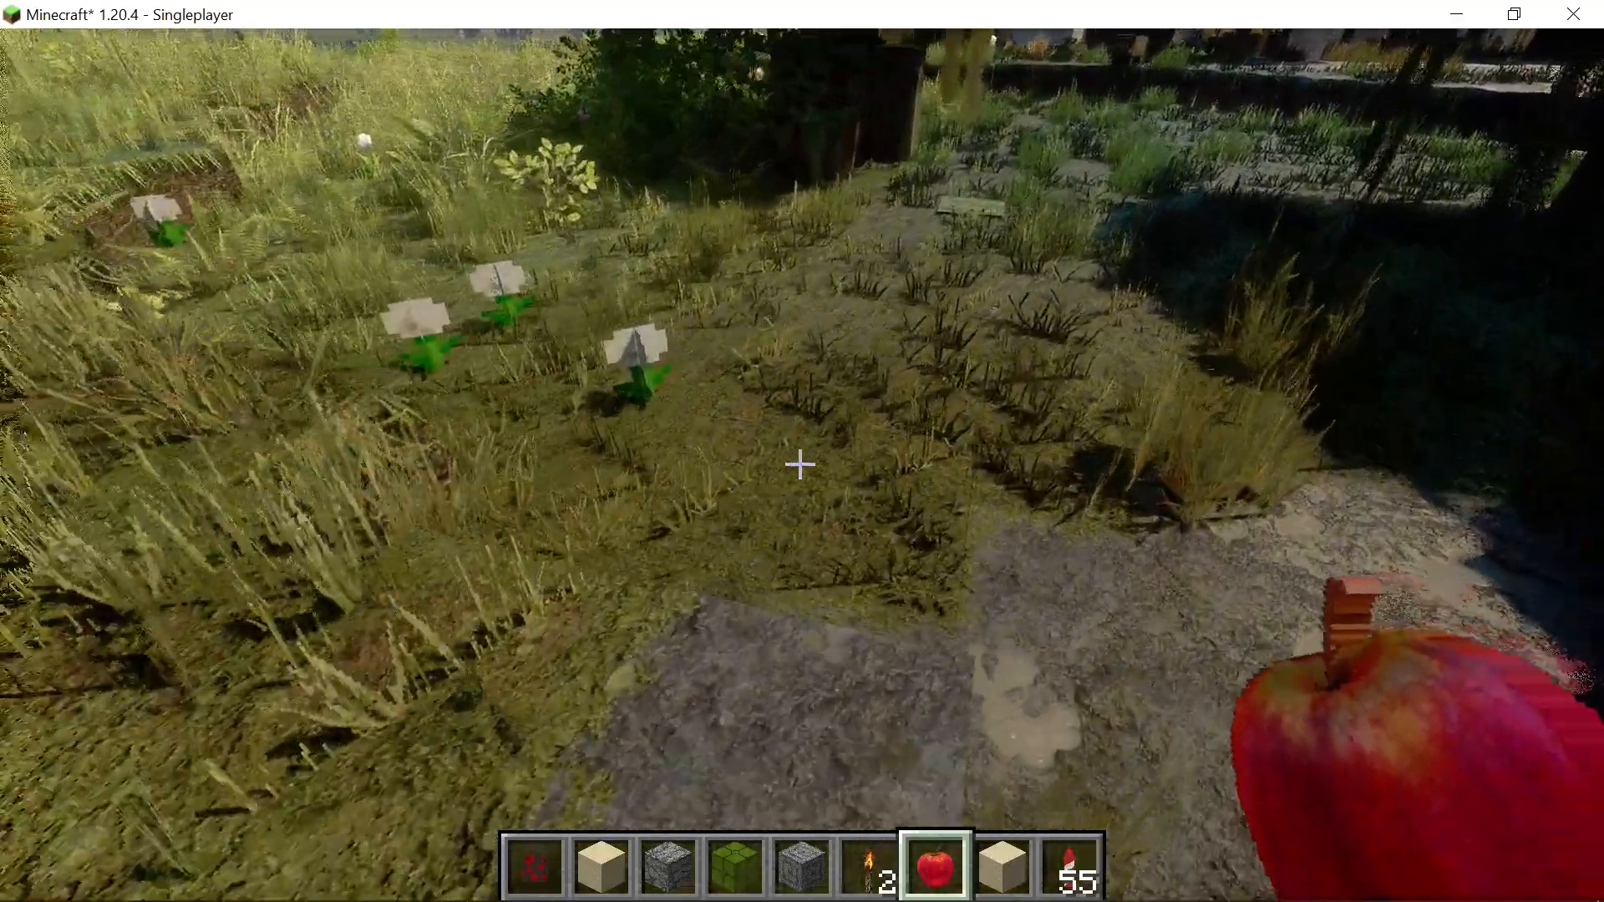
{"action": "mouse_move", "coordinate": [802, 463]}
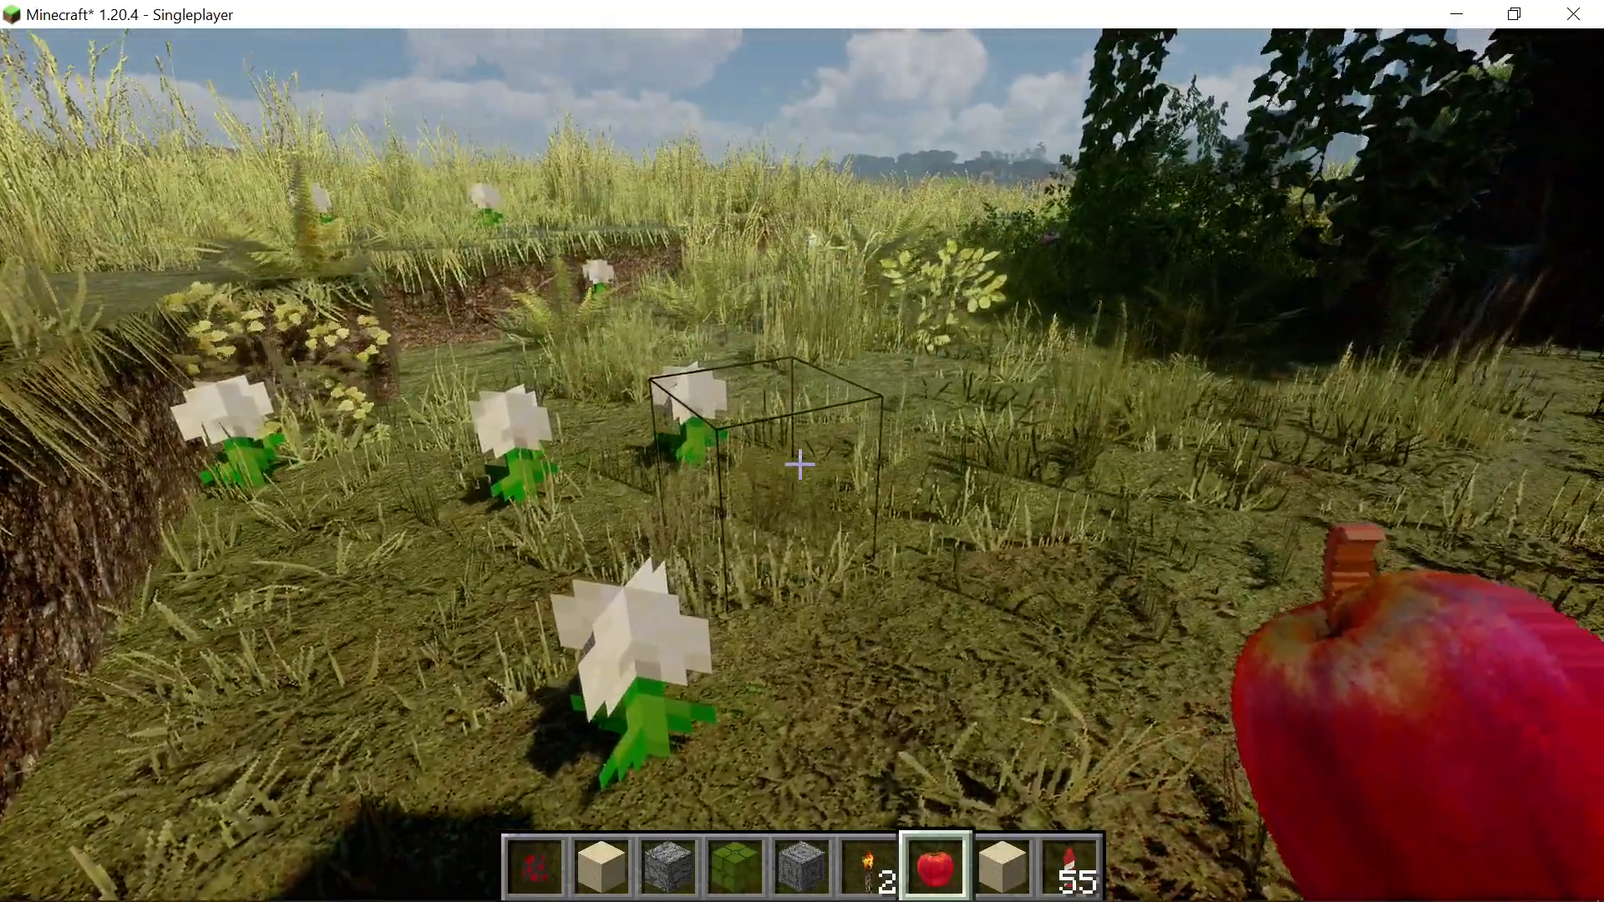
{"action": "key", "text": "Escape"}
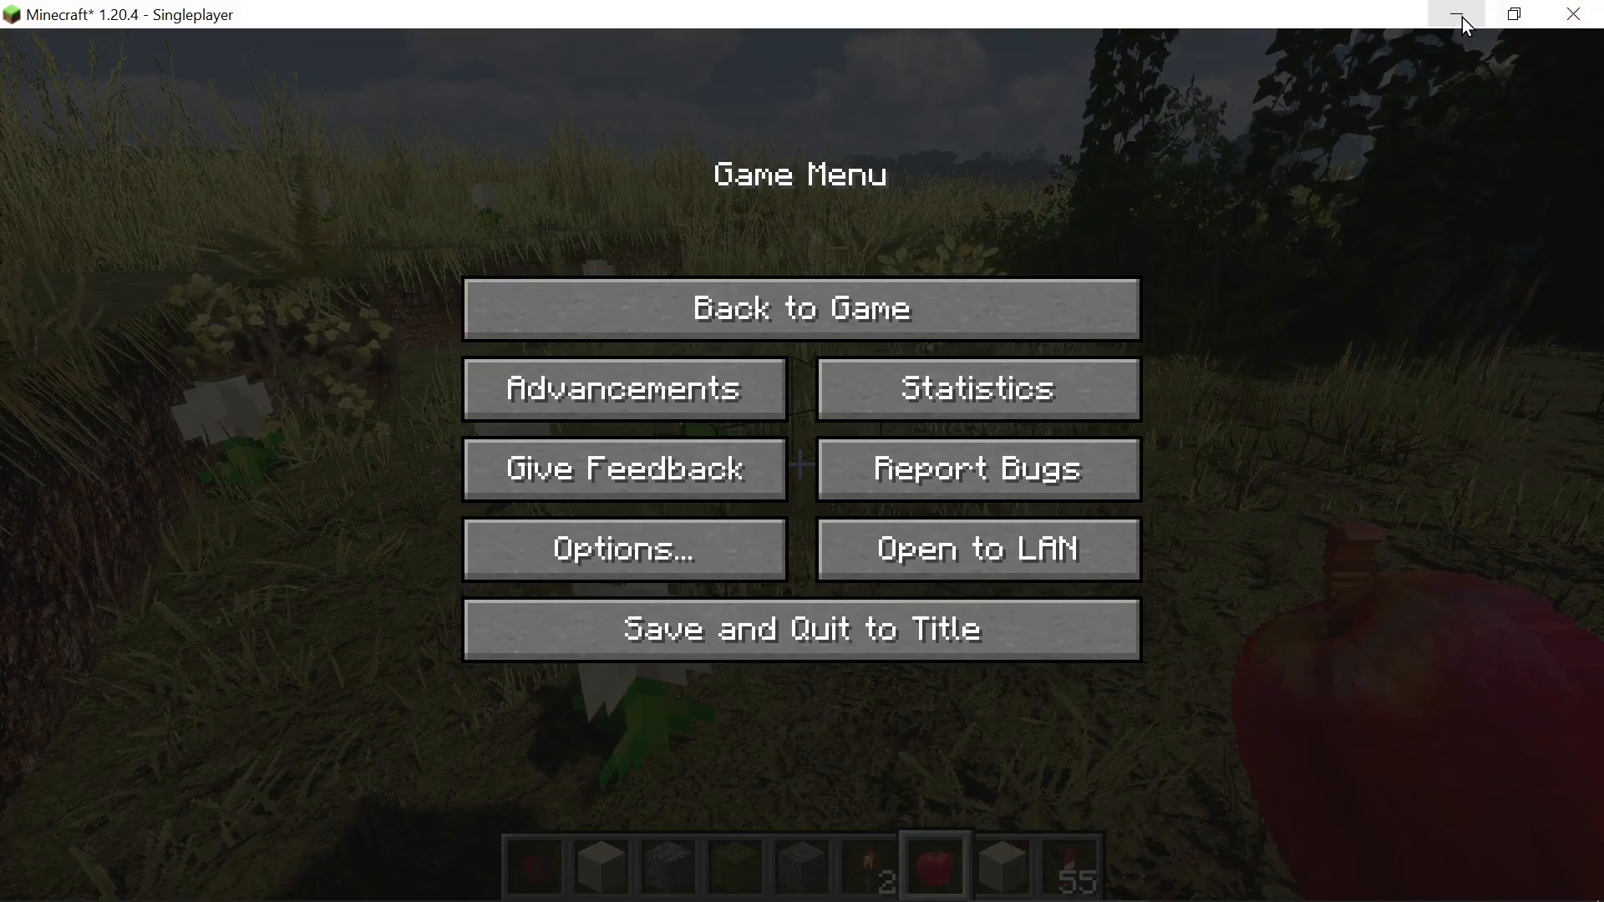
Minimize Minecraft and OBS, then view Lossless Scaling's scaling type list, keeping LS1.
{"action": "left_click", "coordinate": [1458, 14]}
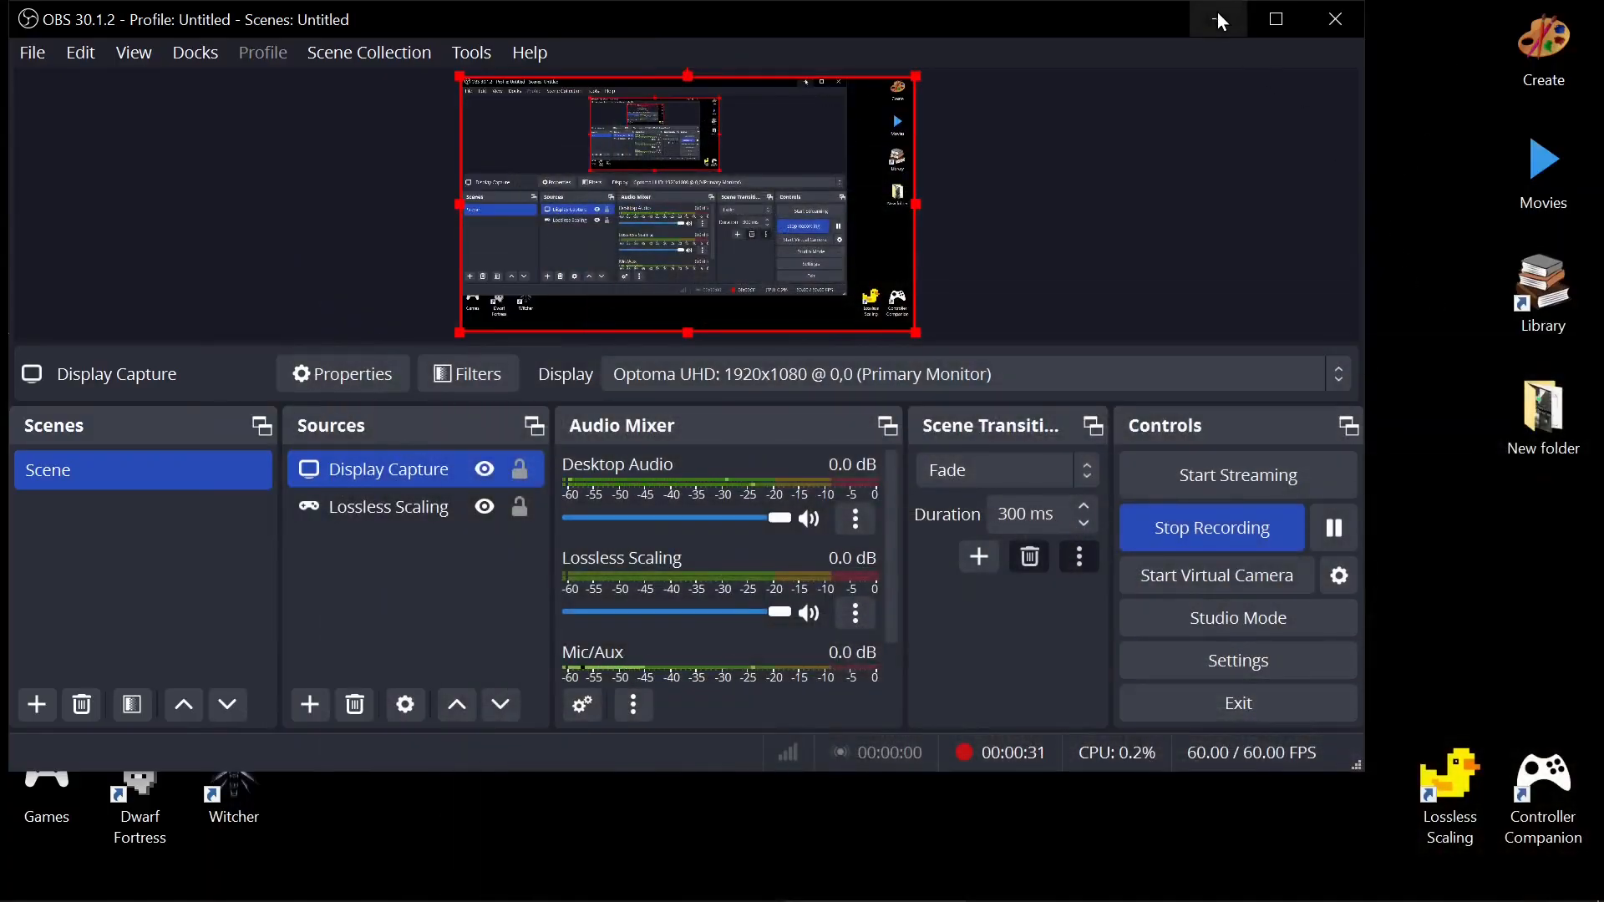
{"action": "left_click", "coordinate": [1449, 794]}
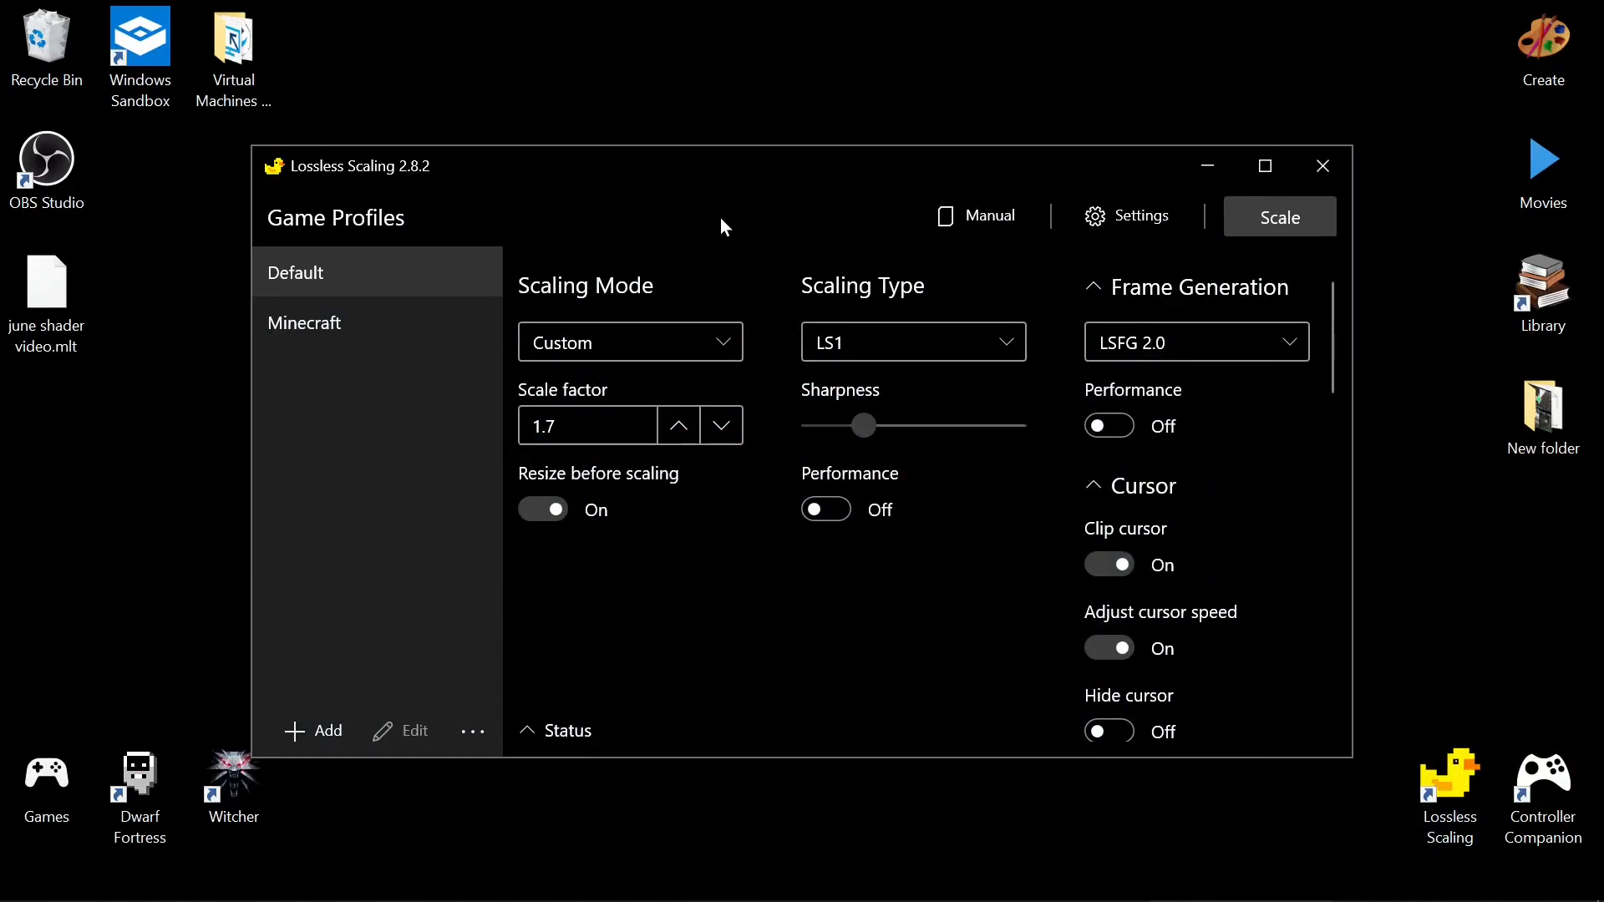
{"action": "mouse_move", "coordinate": [1058, 551]}
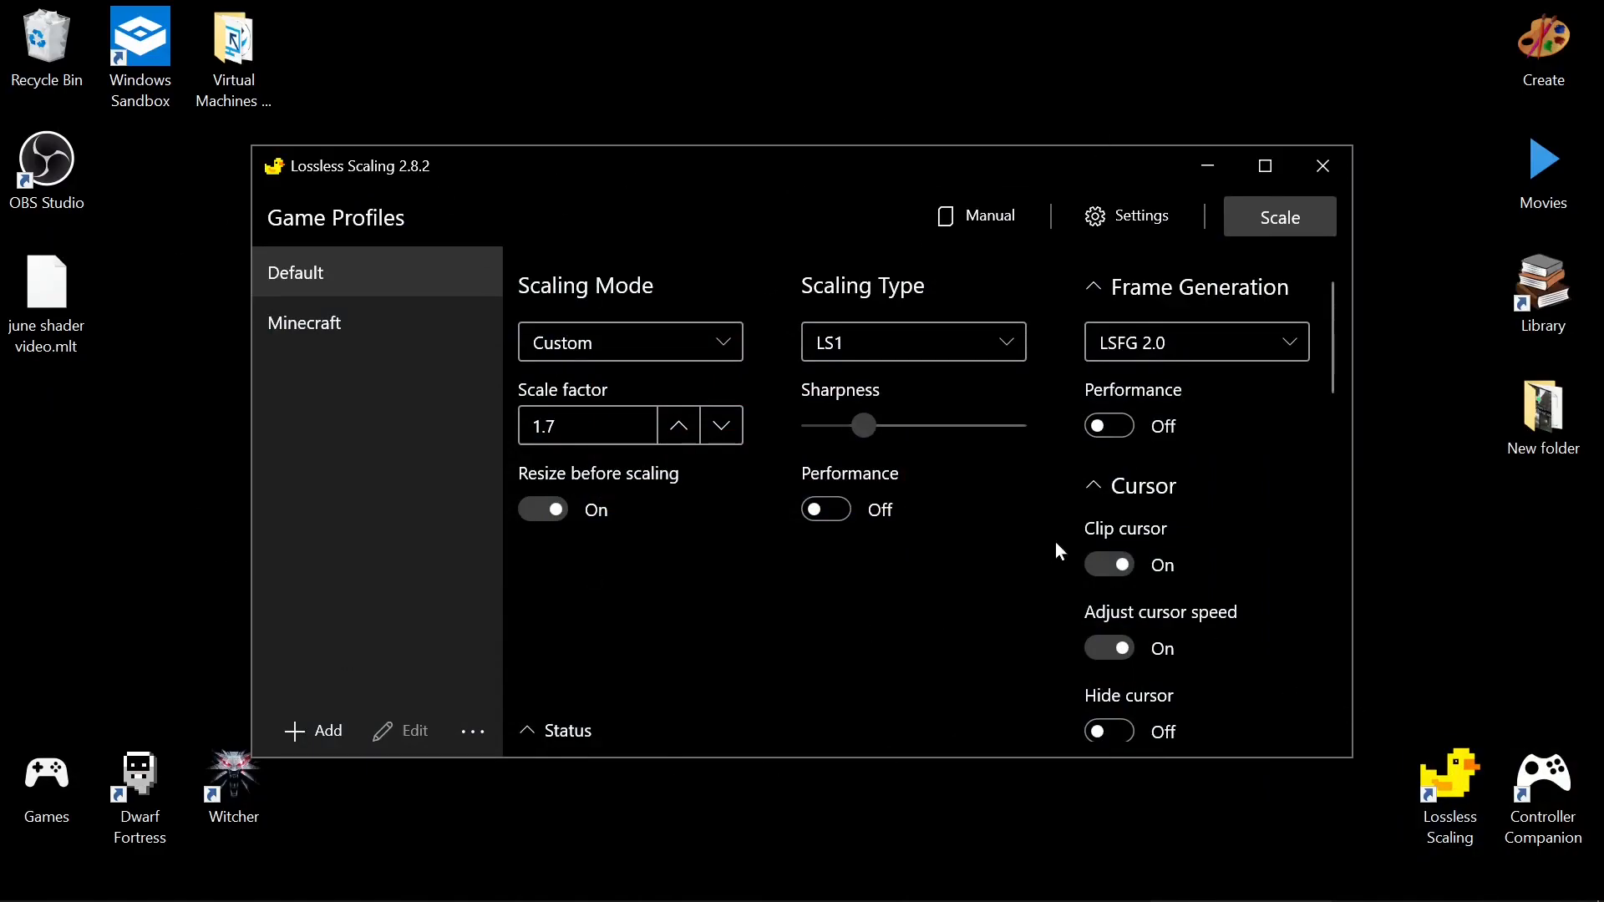
{"action": "mouse_move", "coordinate": [950, 327]}
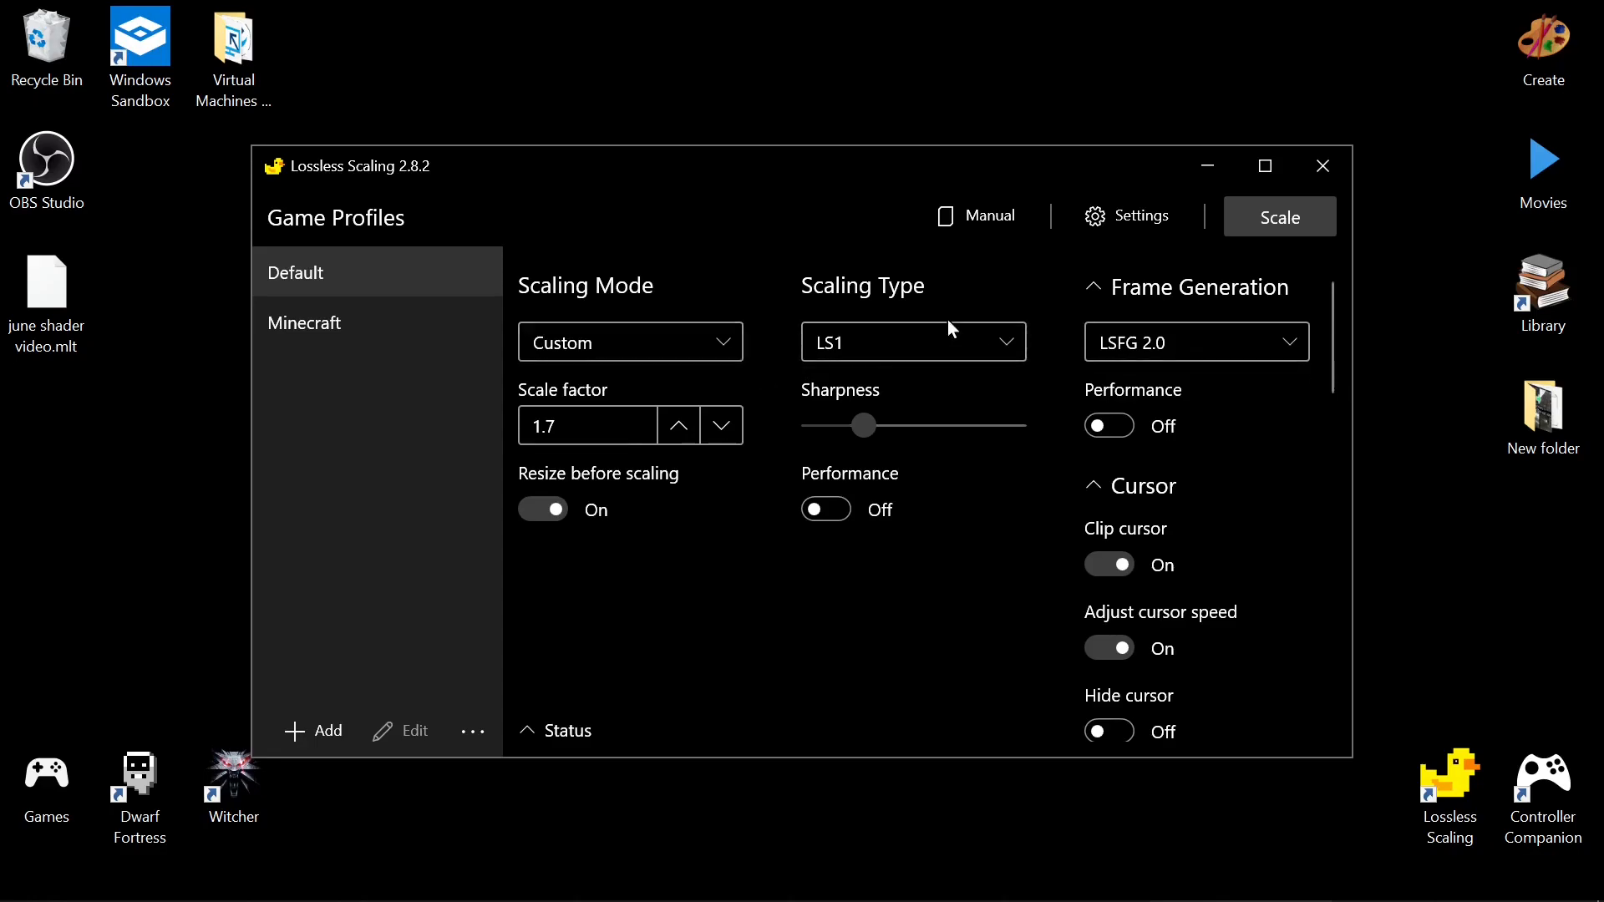
{"action": "left_click", "coordinate": [910, 342]}
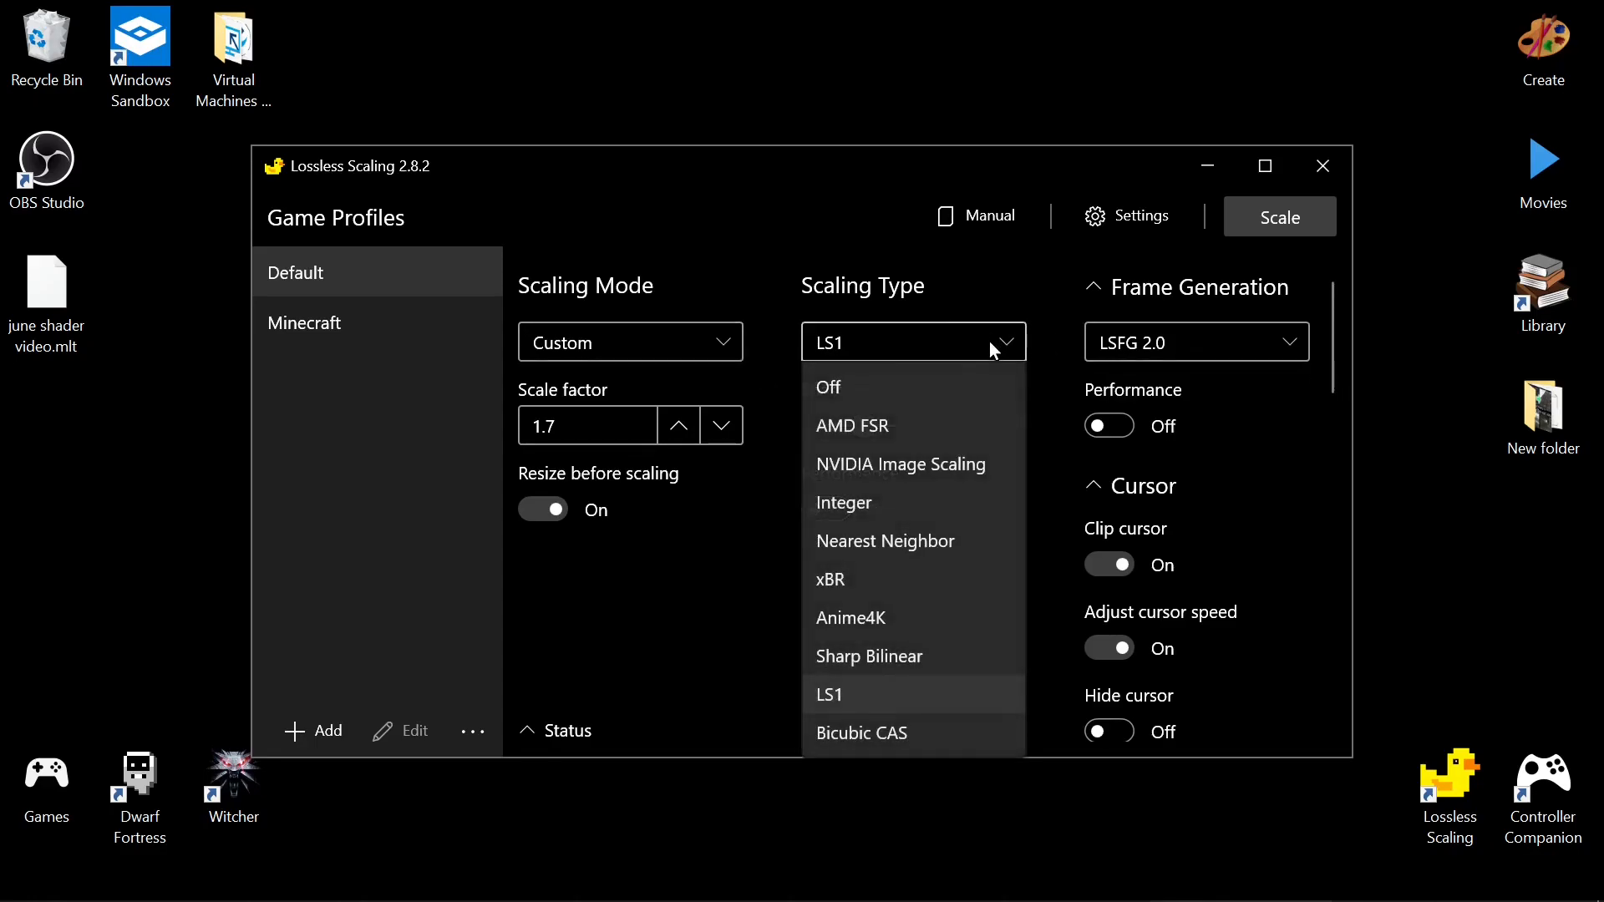
{"action": "mouse_move", "coordinate": [880, 734]}
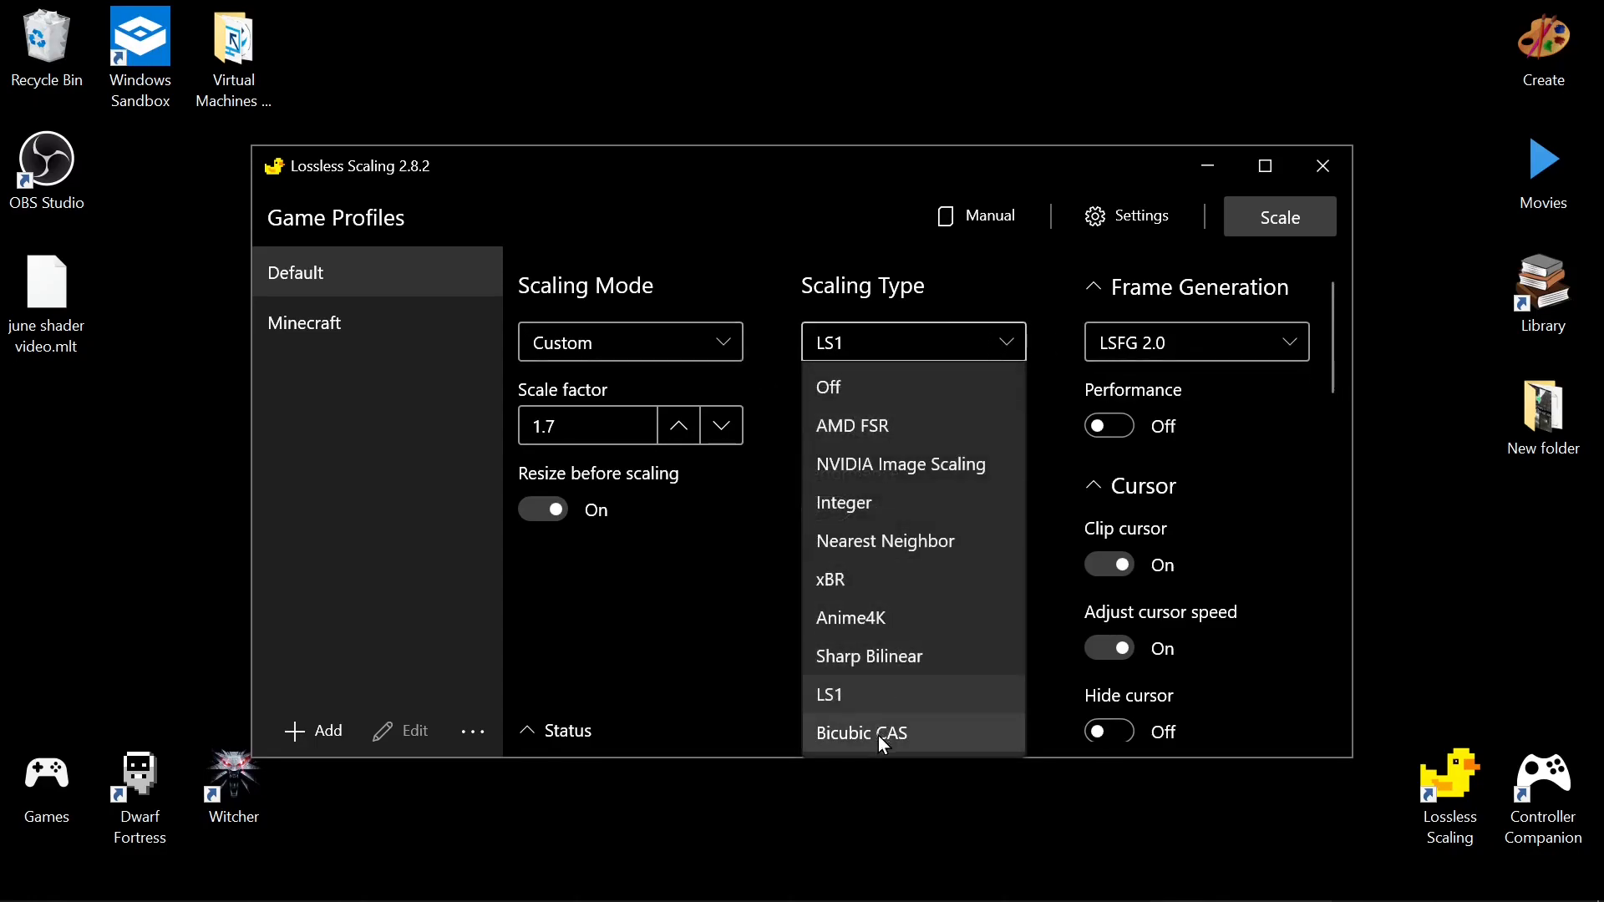
{"action": "mouse_move", "coordinate": [980, 501]}
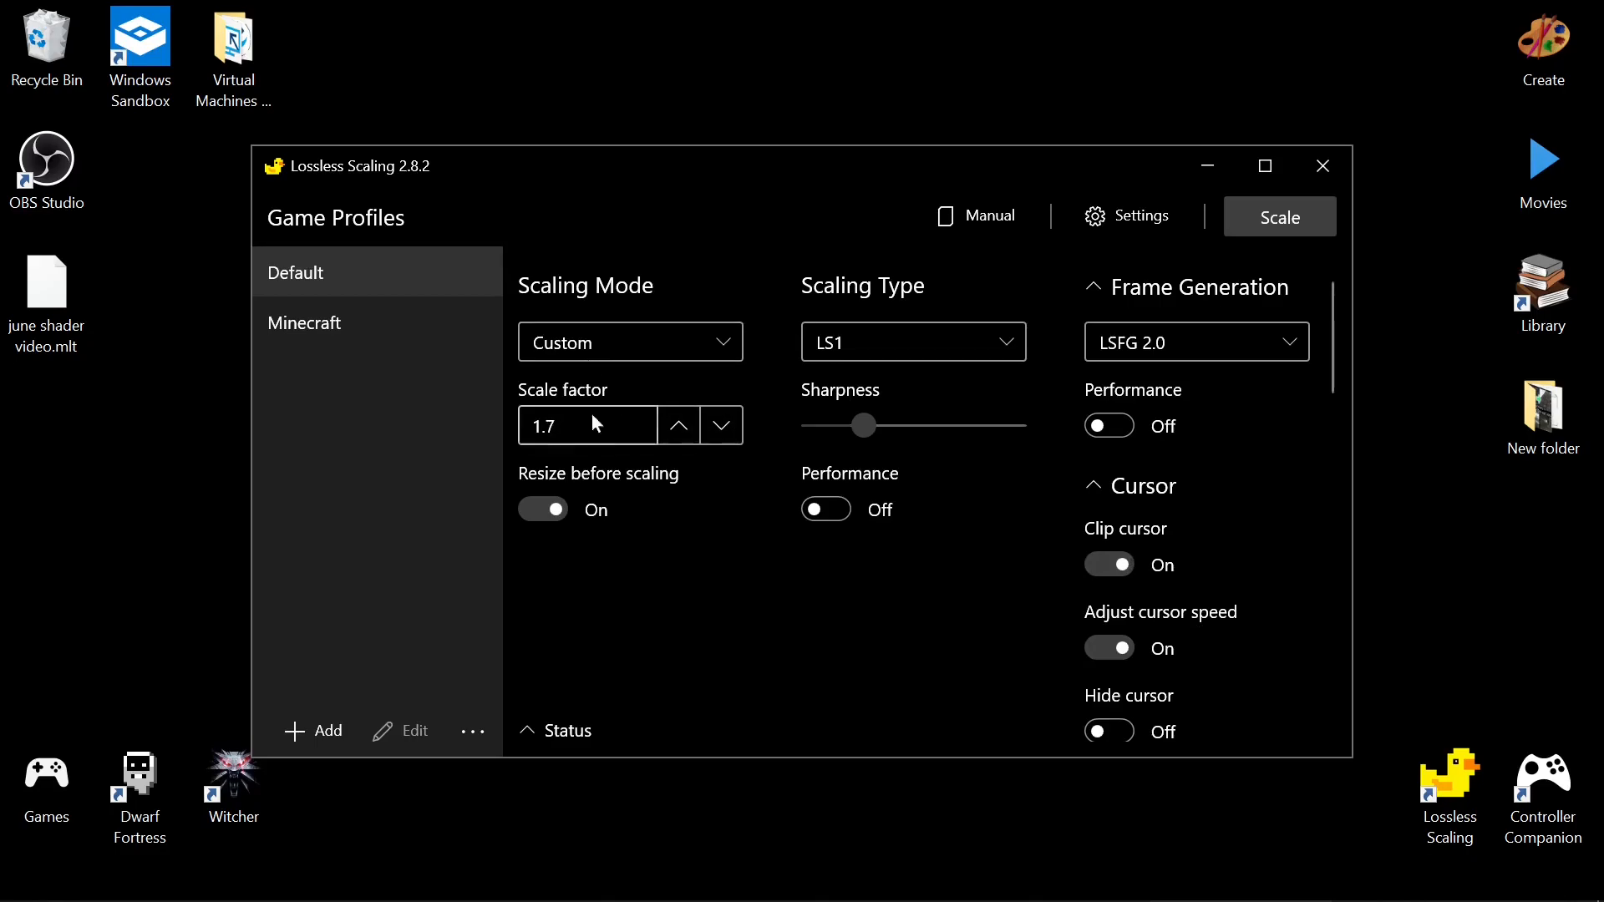
{"action": "mouse_move", "coordinate": [611, 448]}
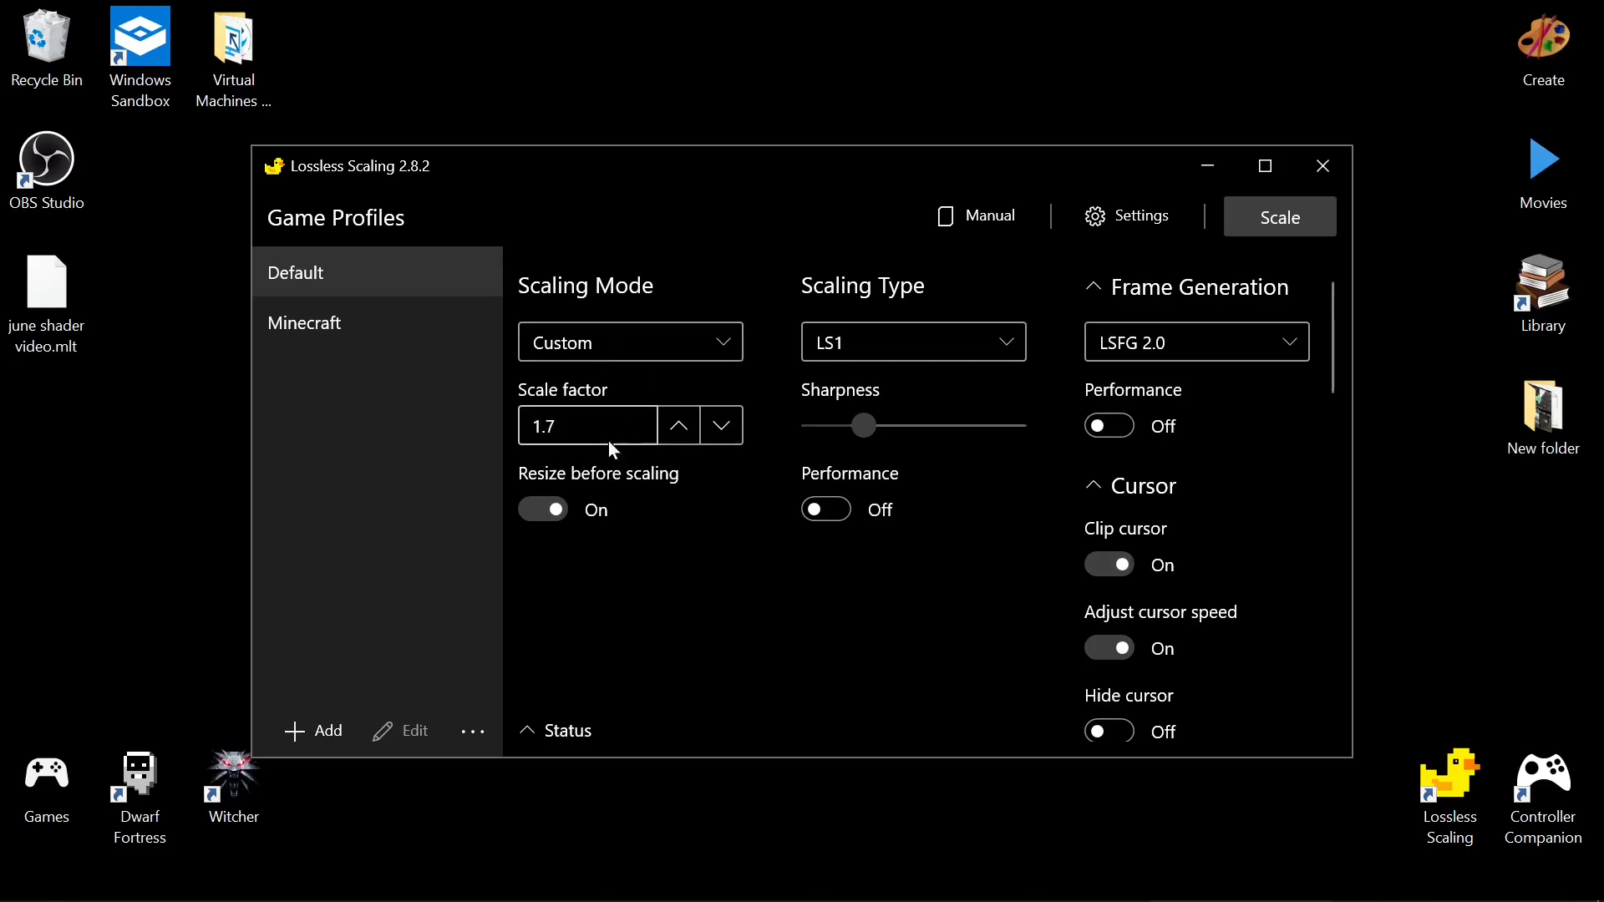
{"action": "mouse_move", "coordinate": [1054, 883]}
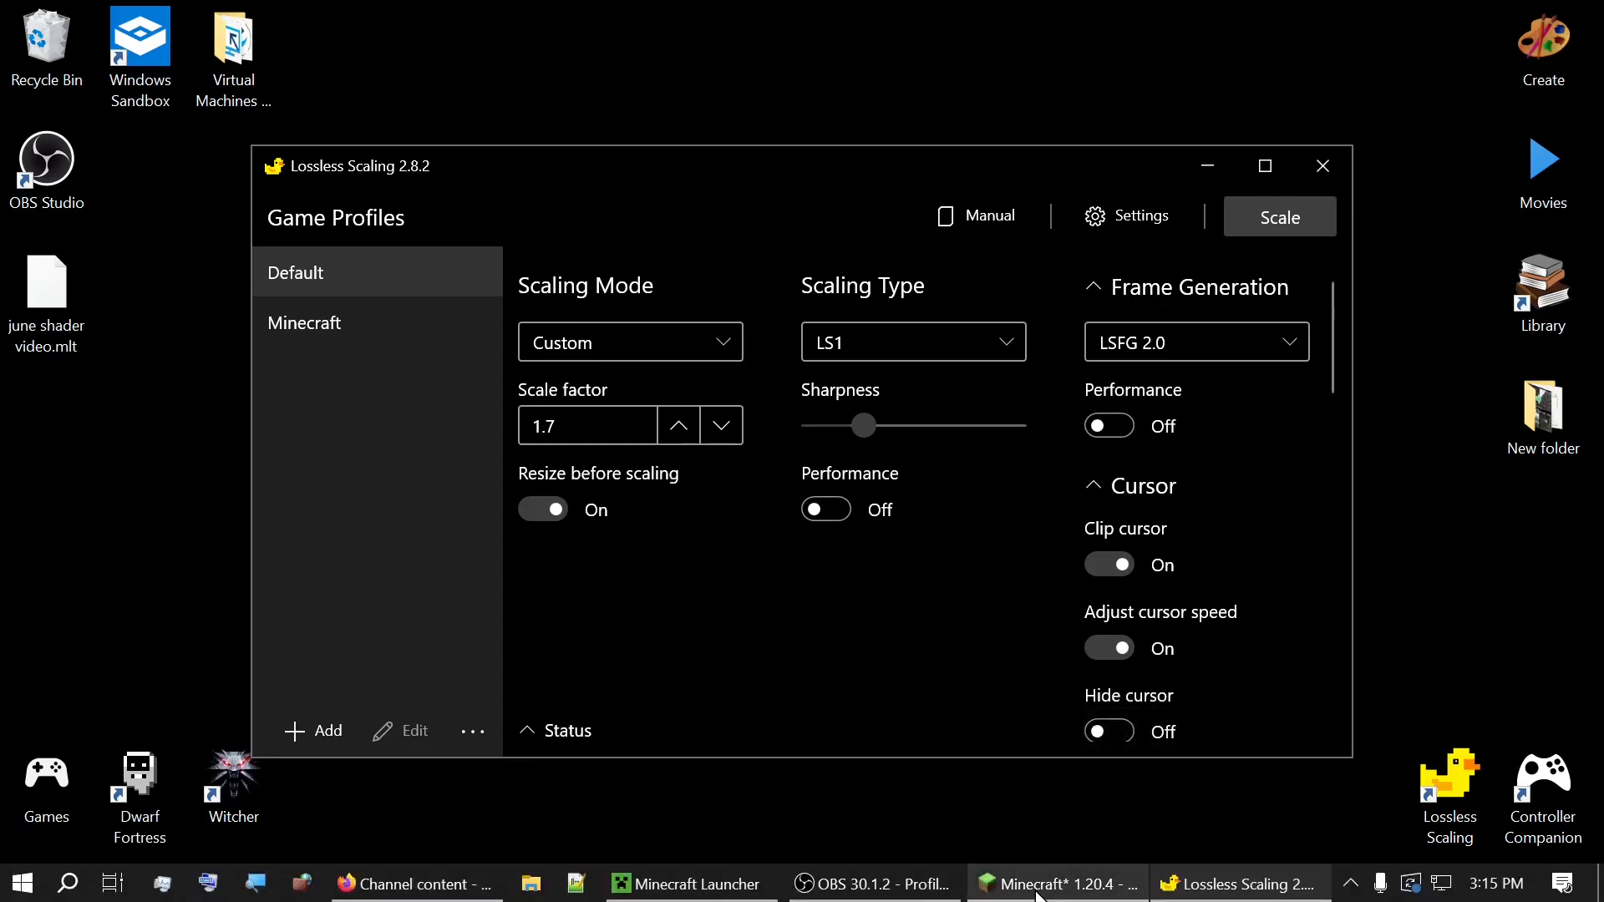
Resume the shaded Minecraft world, then scroll through the installed shader packs.
{"action": "left_click", "coordinate": [1055, 883]}
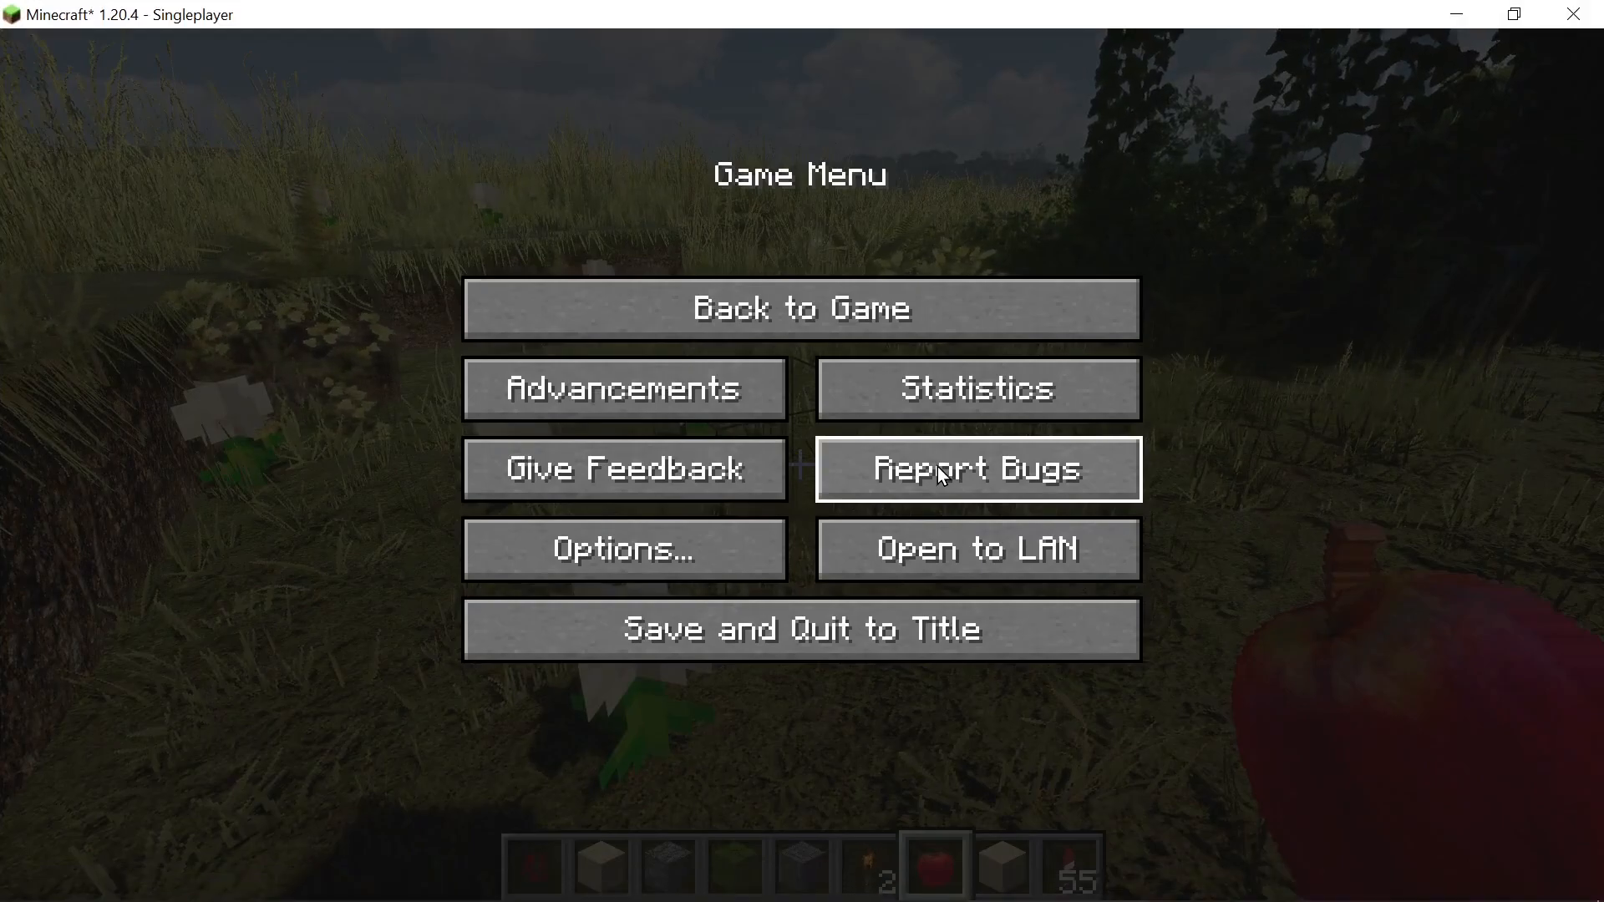
{"action": "mouse_move", "coordinate": [1514, 39]}
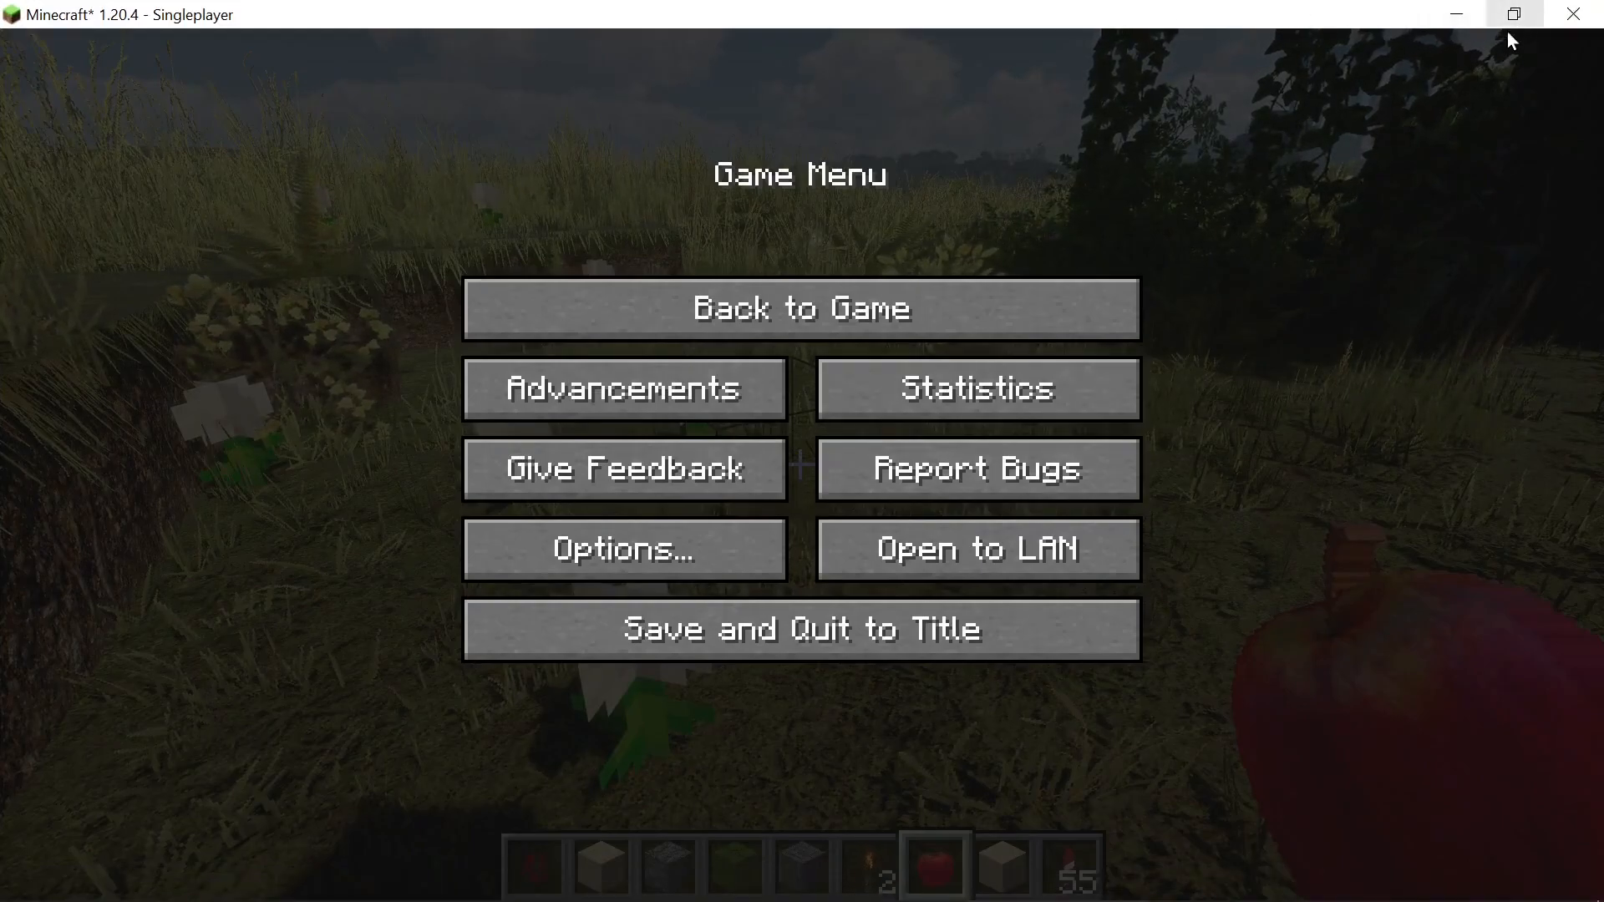
{"action": "mouse_move", "coordinate": [1180, 297]}
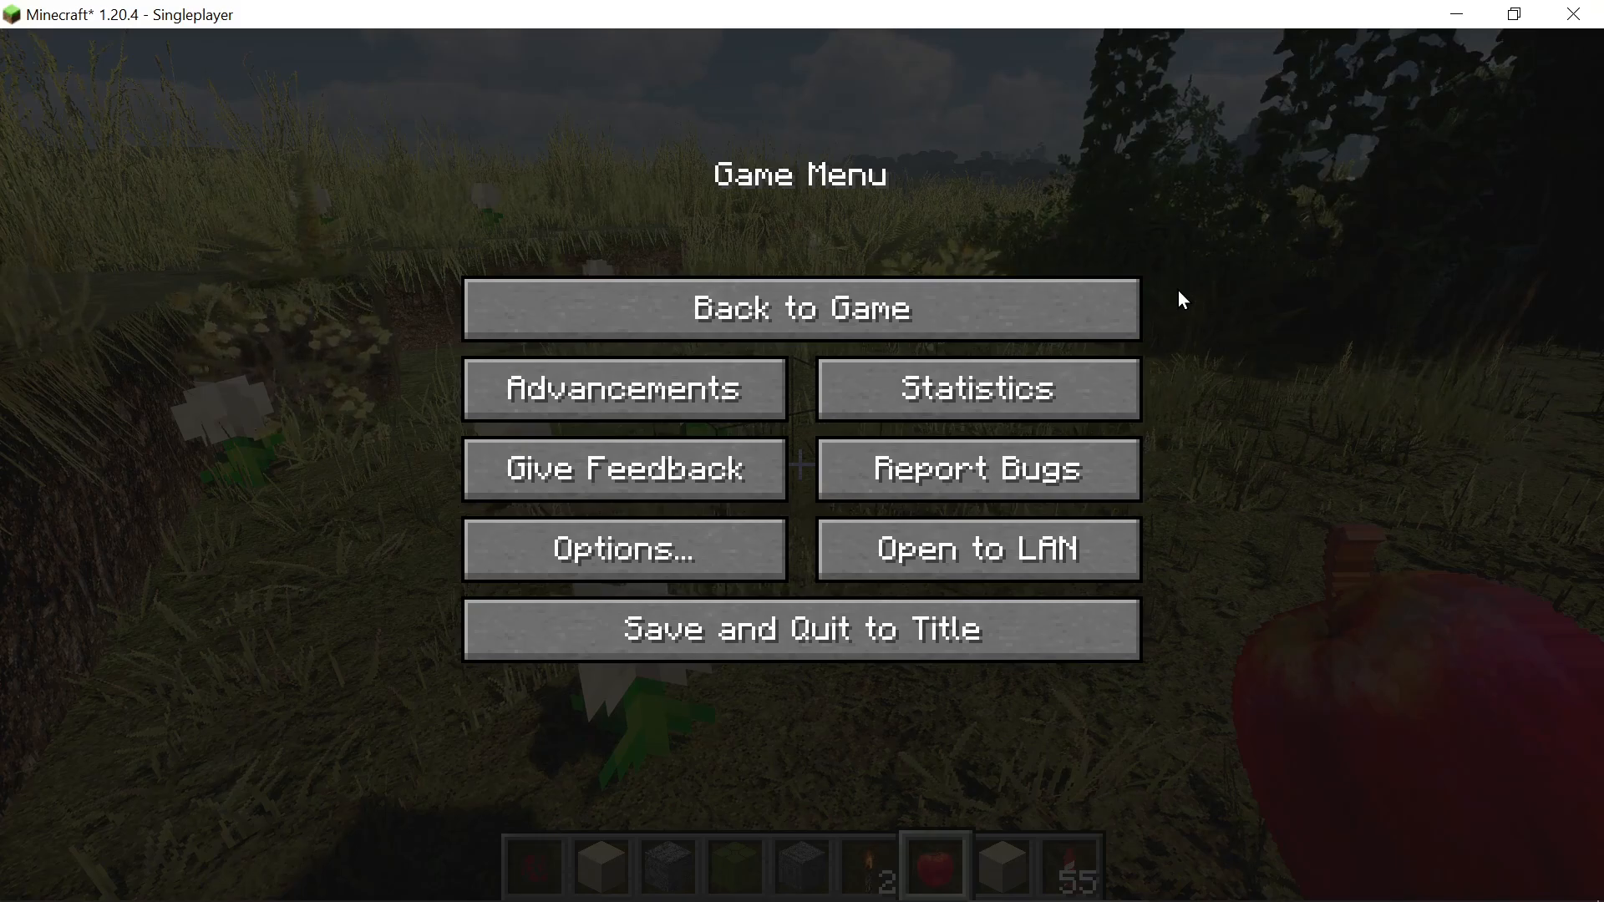
{"action": "left_click", "coordinate": [801, 307]}
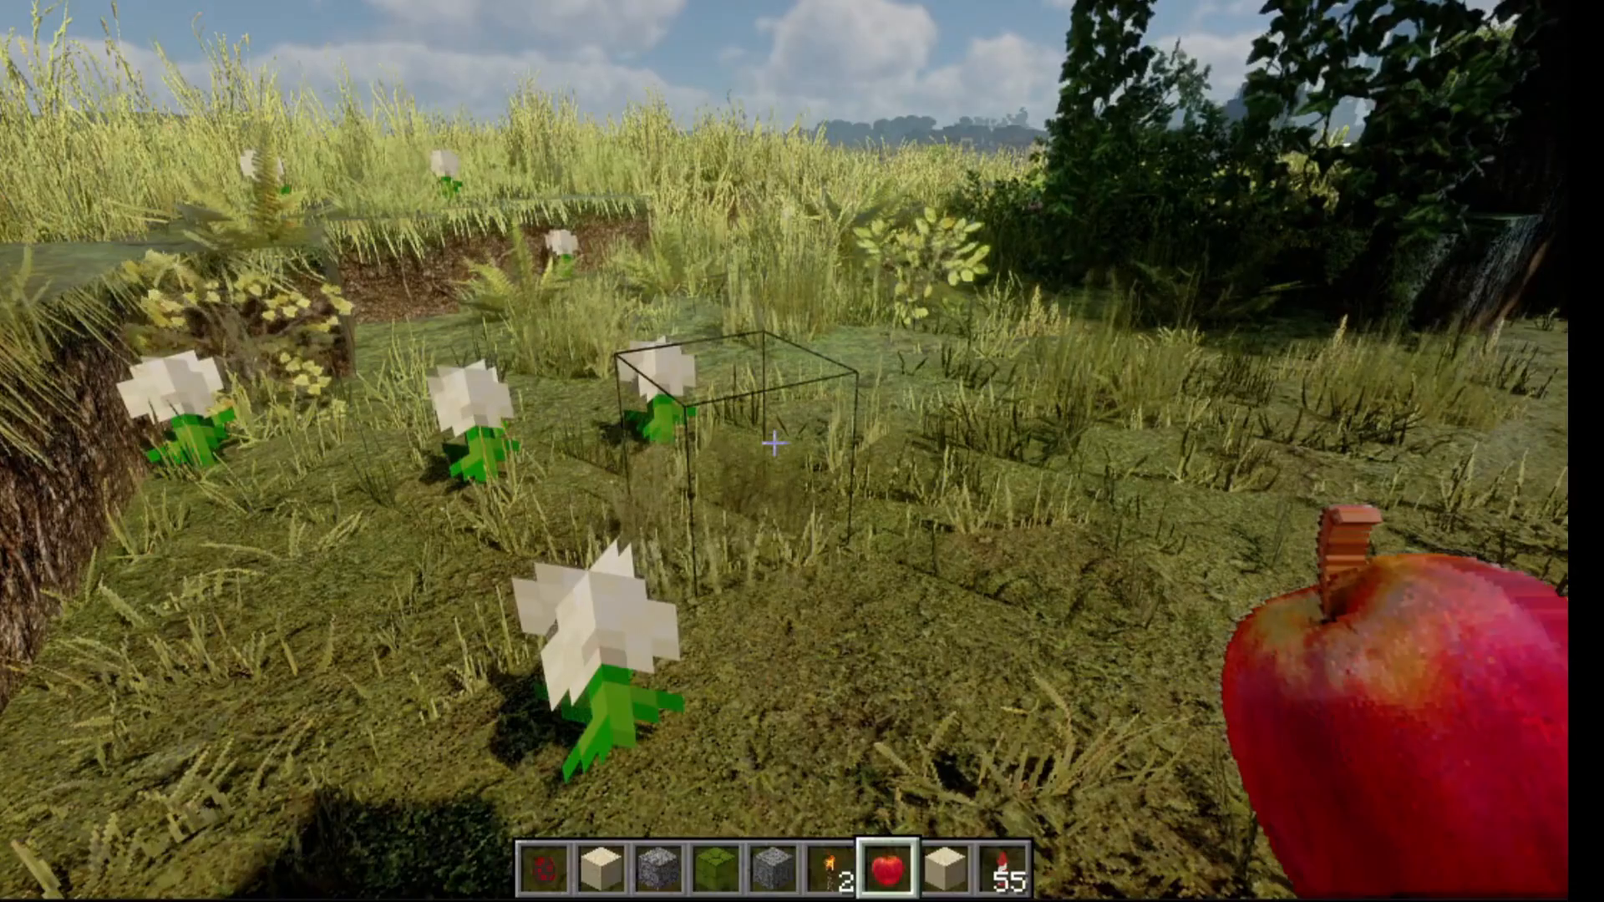
{"action": "mouse_move", "coordinate": [802, 452]}
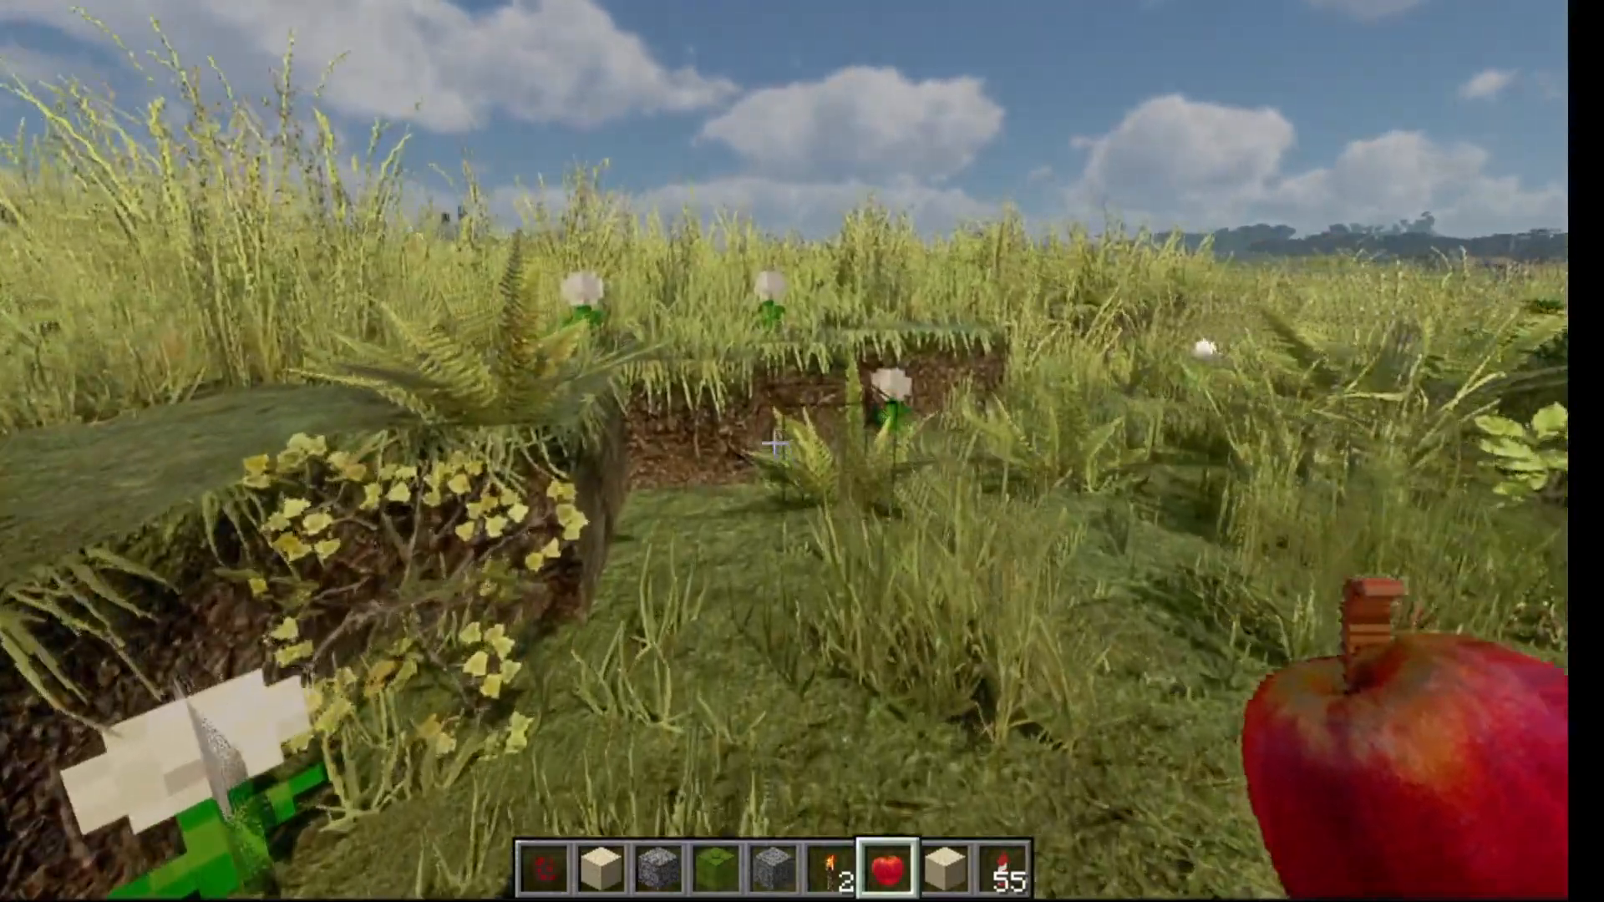
{"action": "mouse_move", "coordinate": [802, 451]}
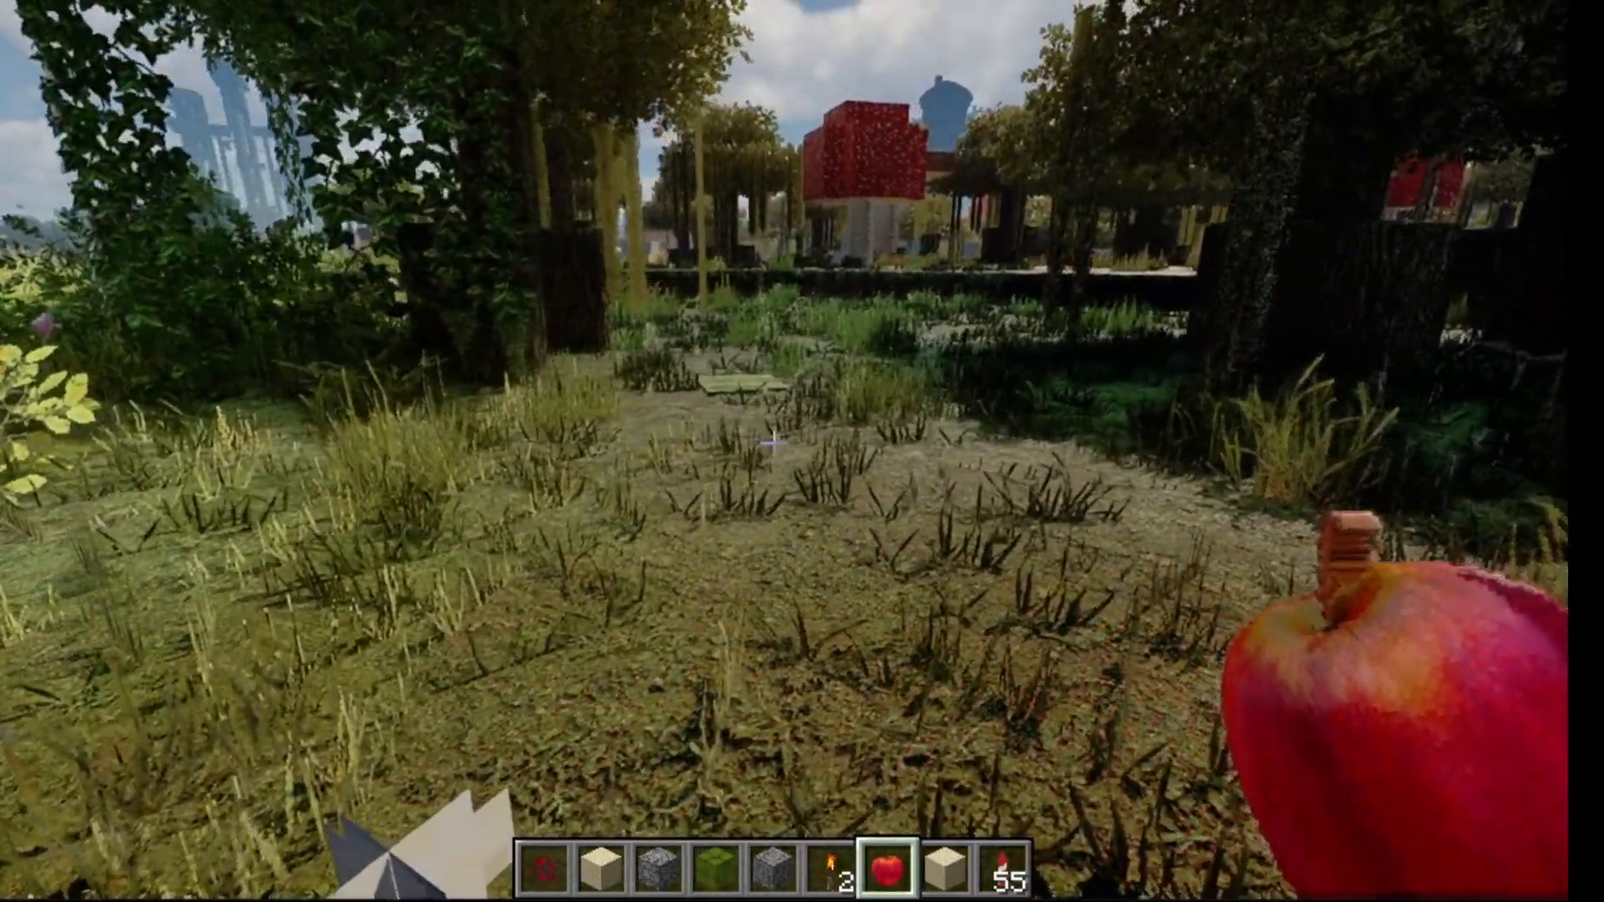
{"action": "mouse_move", "coordinate": [802, 451]}
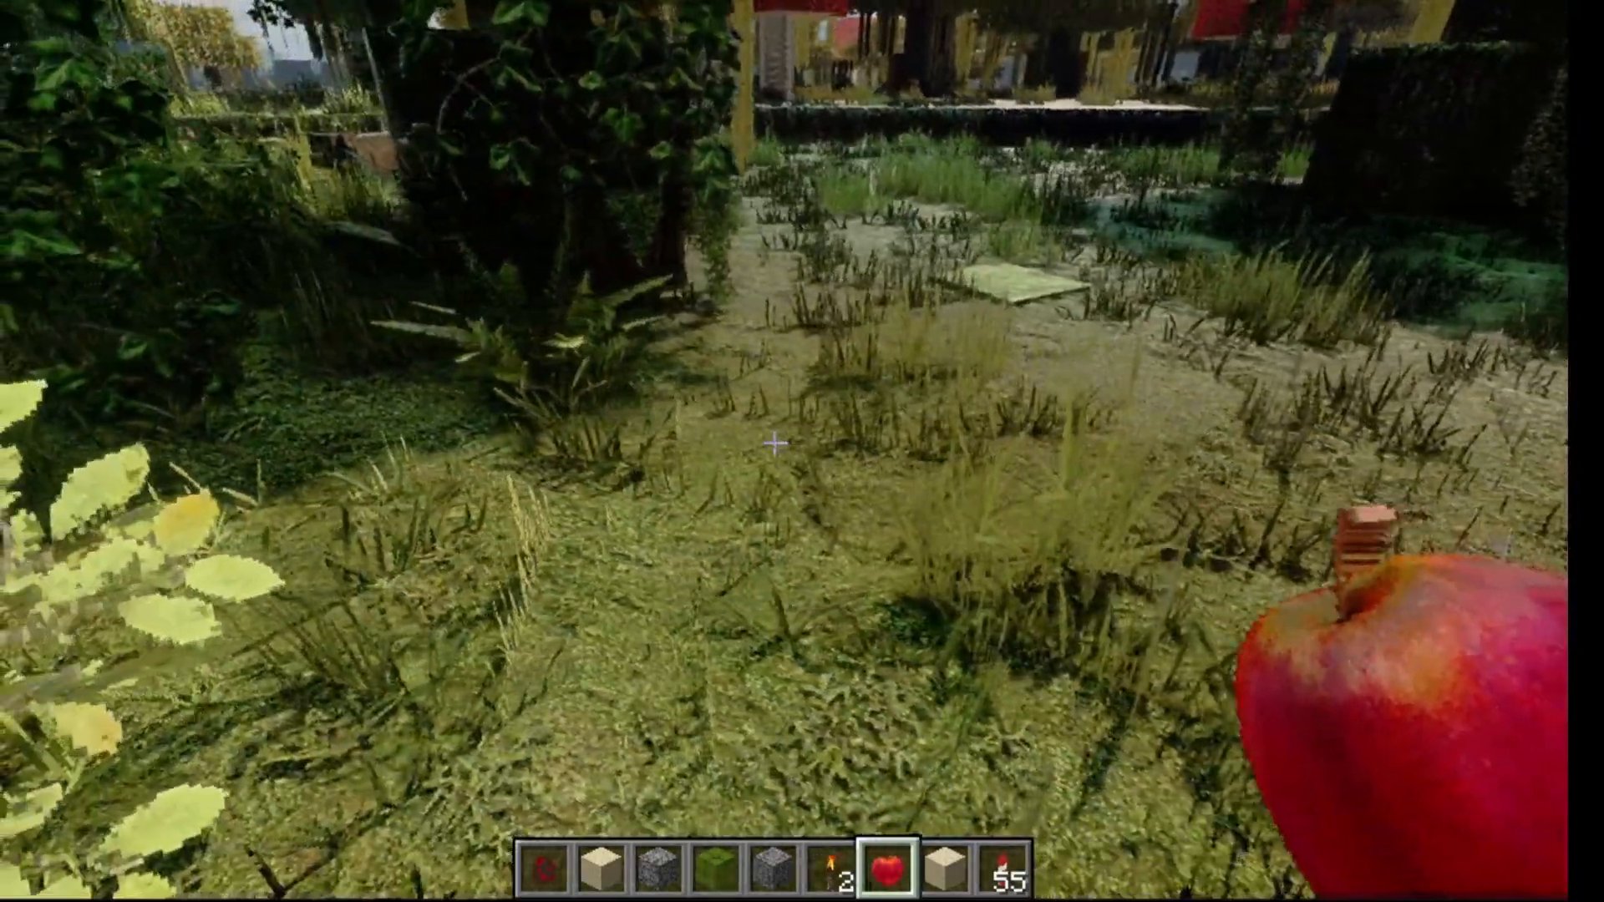
{"action": "mouse_move", "coordinate": [803, 451]}
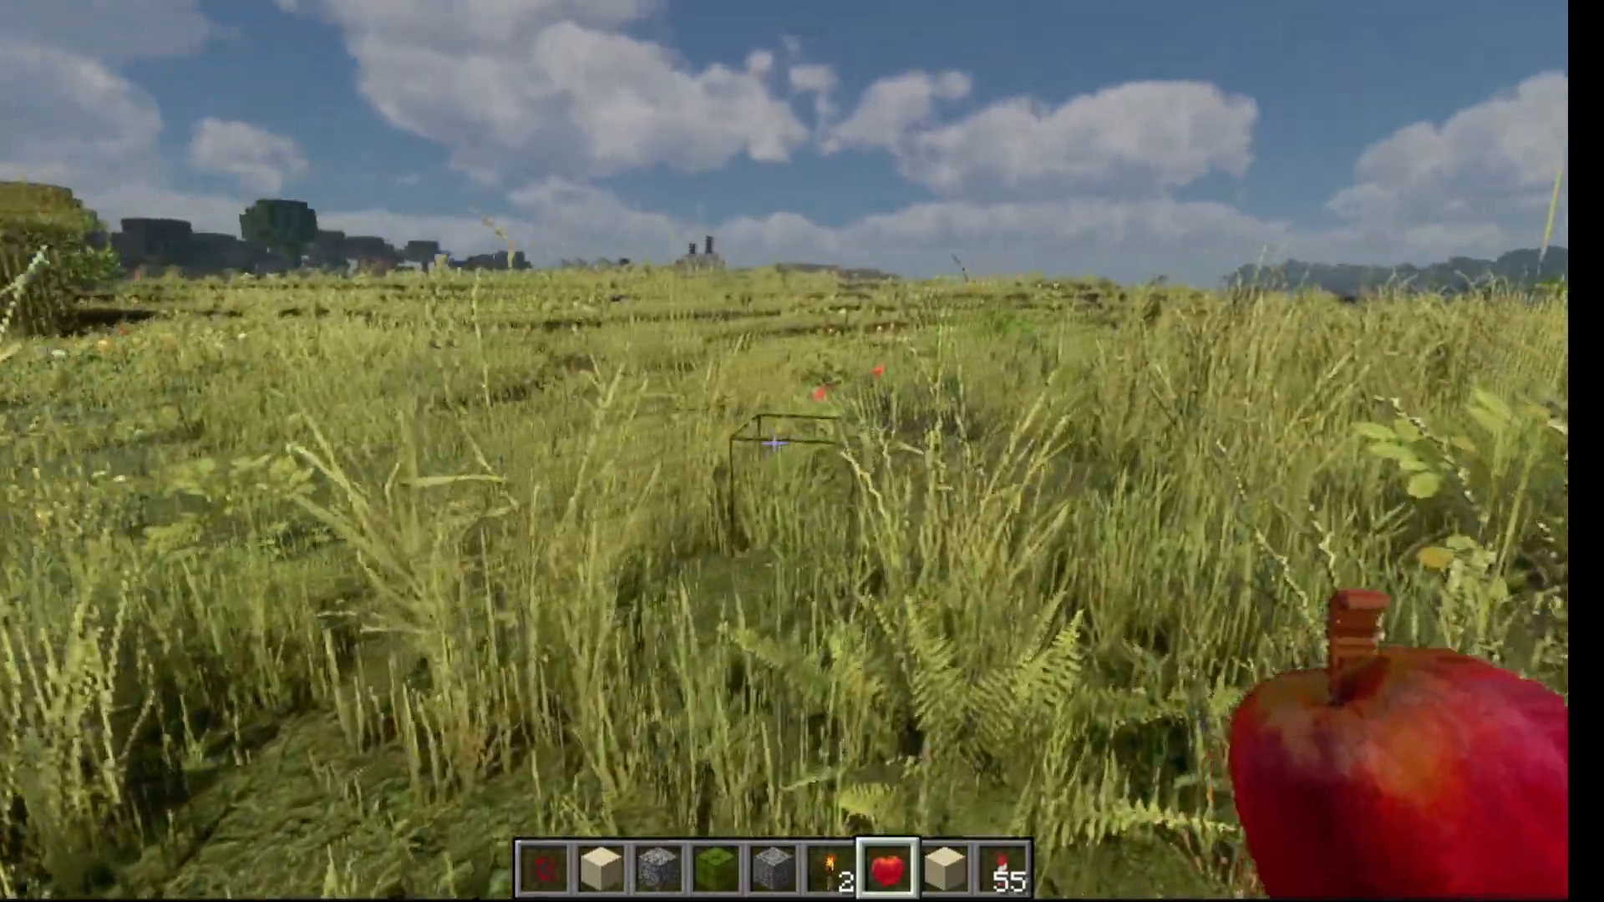
{"action": "mouse_move", "coordinate": [803, 451]}
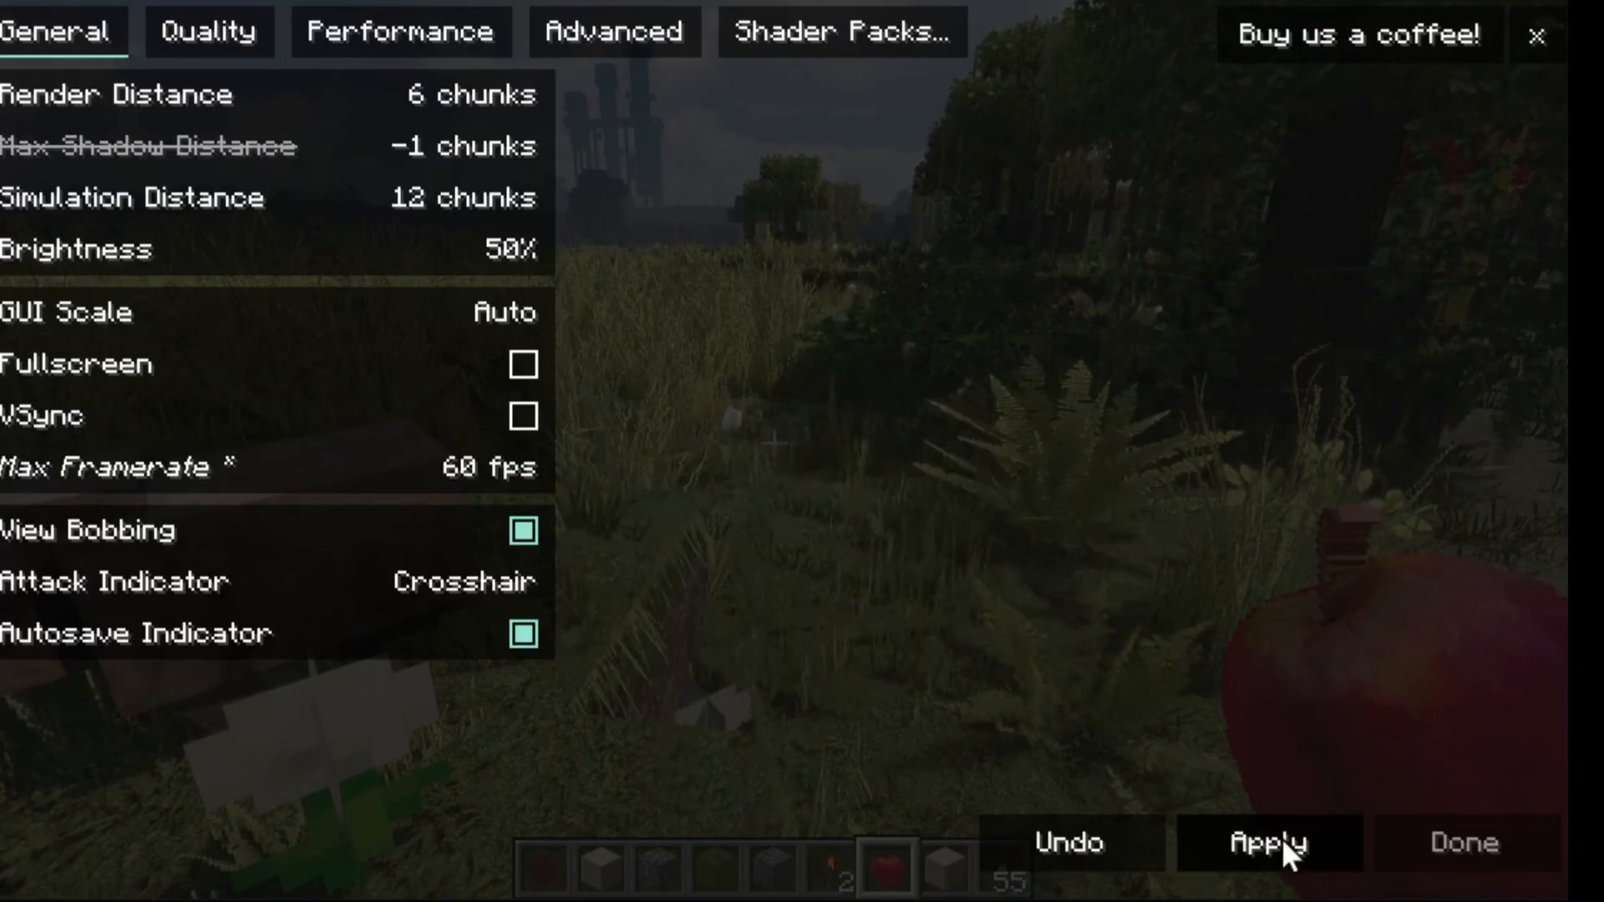
{"action": "mouse_move", "coordinate": [997, 295]}
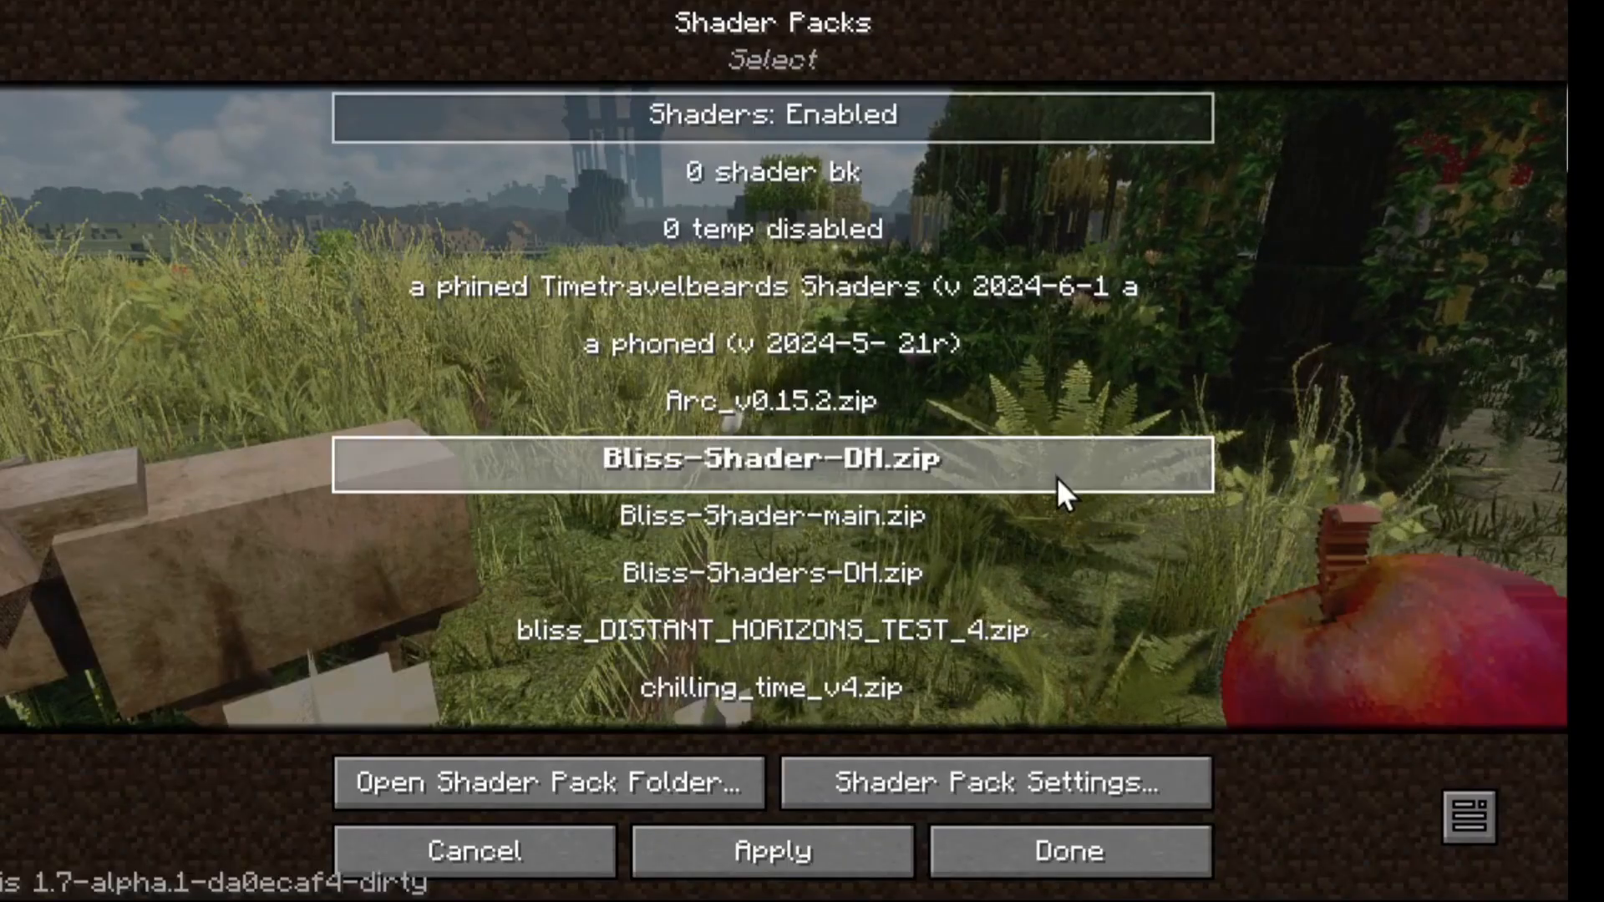
{"action": "scroll", "scroll_direction": "down", "scroll_amount": 3}
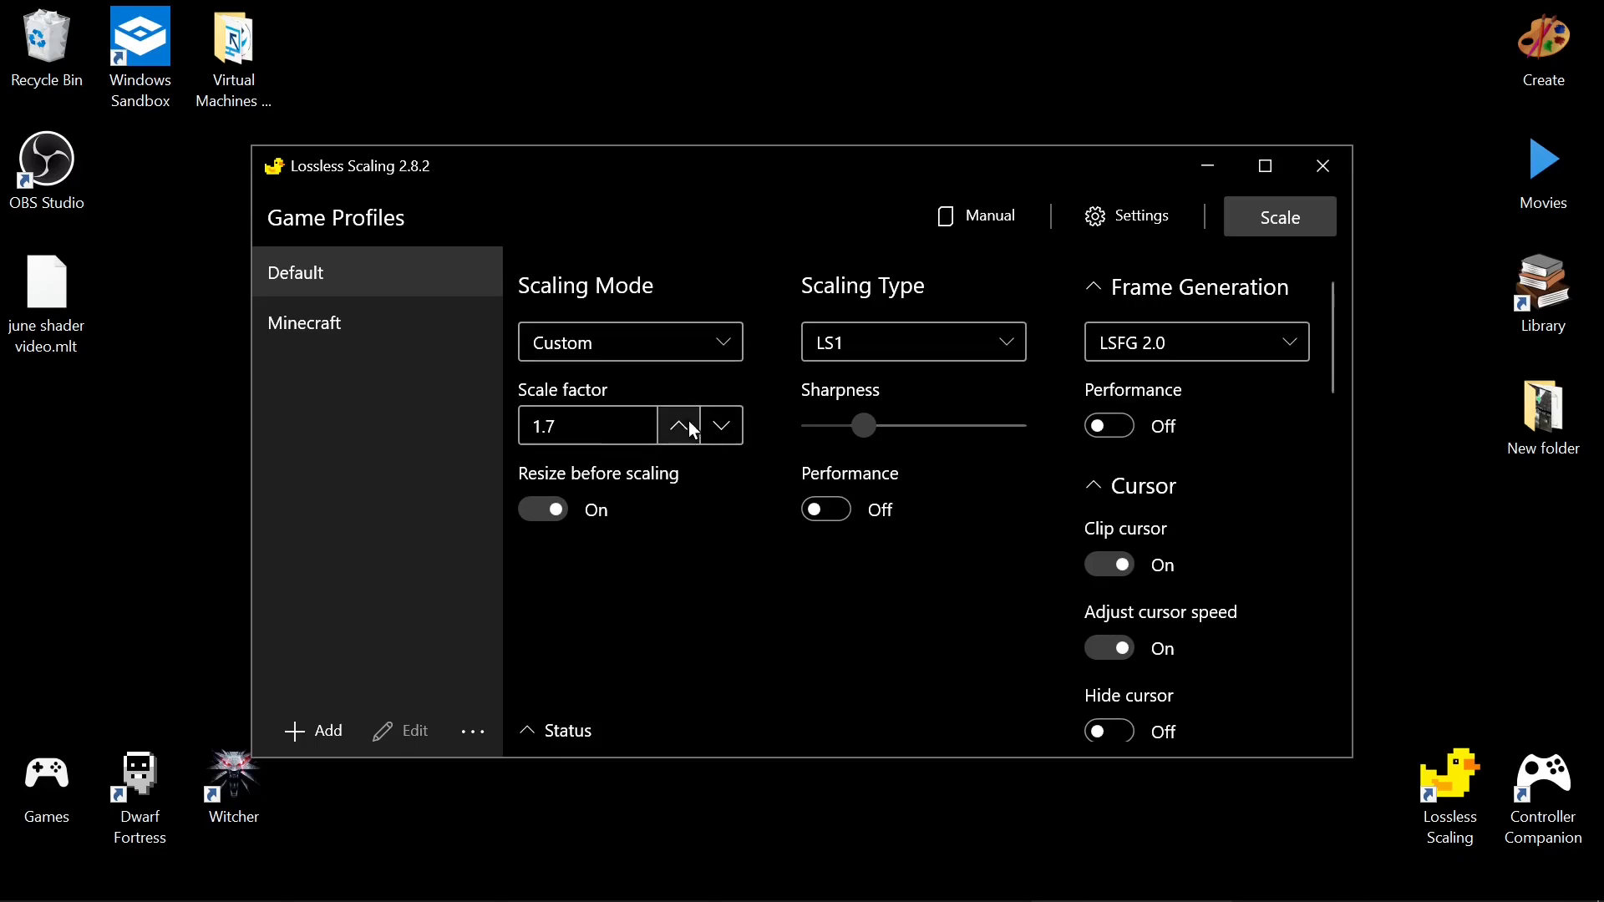
Lower the scale factor from 1.7 to 1 and switch scaling mode to Auto.
{"action": "left_click", "coordinate": [720, 425]}
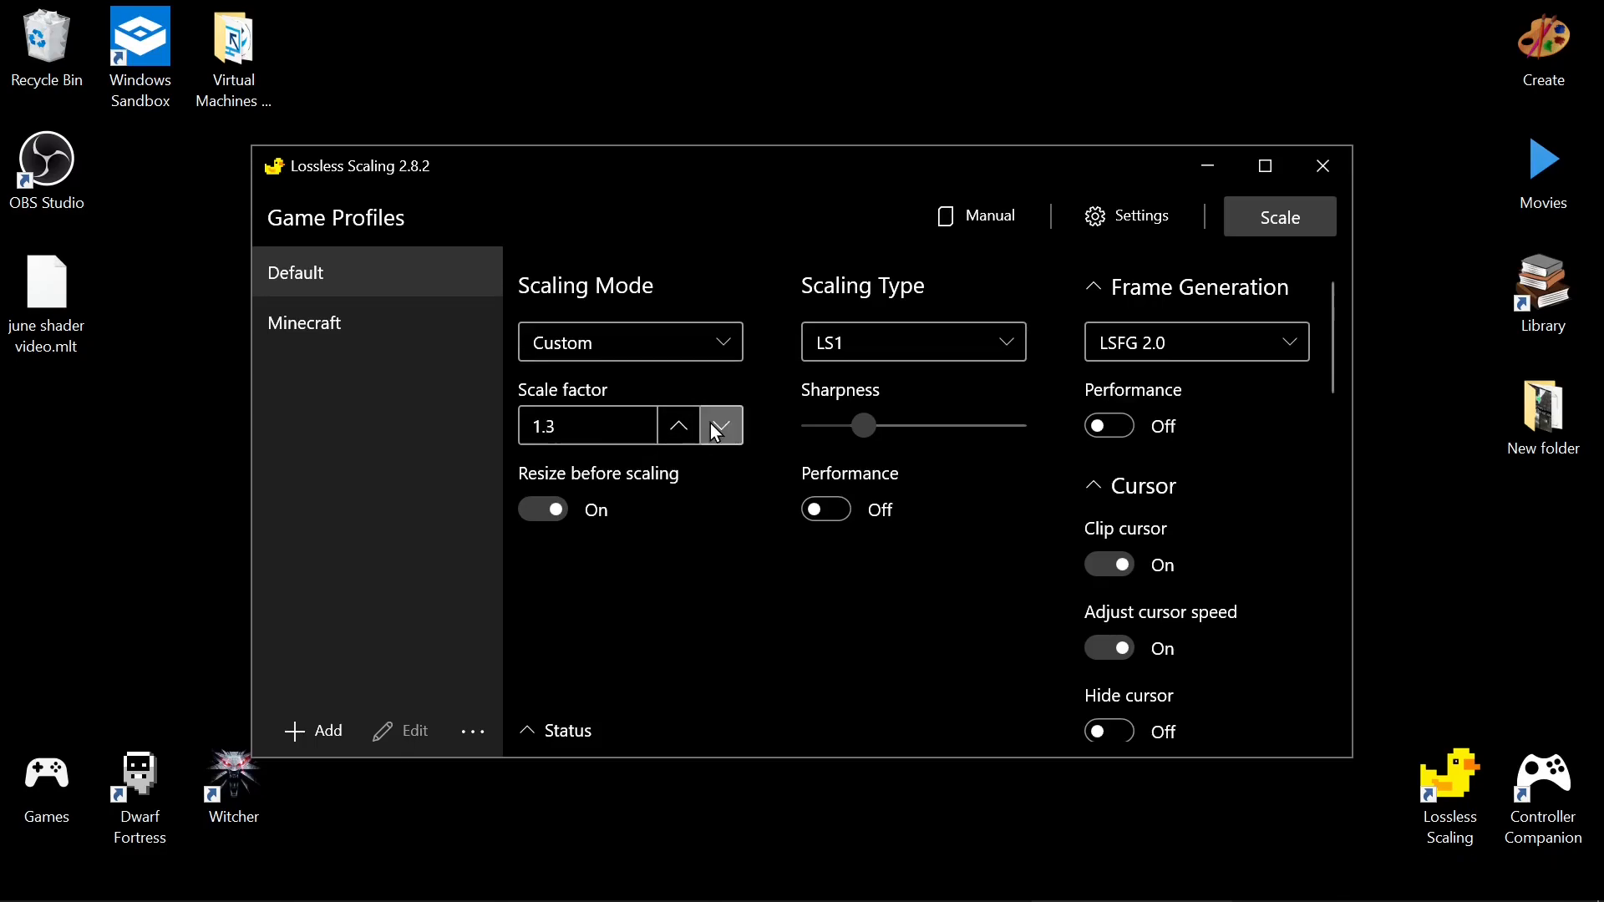
{"action": "left_click", "coordinate": [717, 425]}
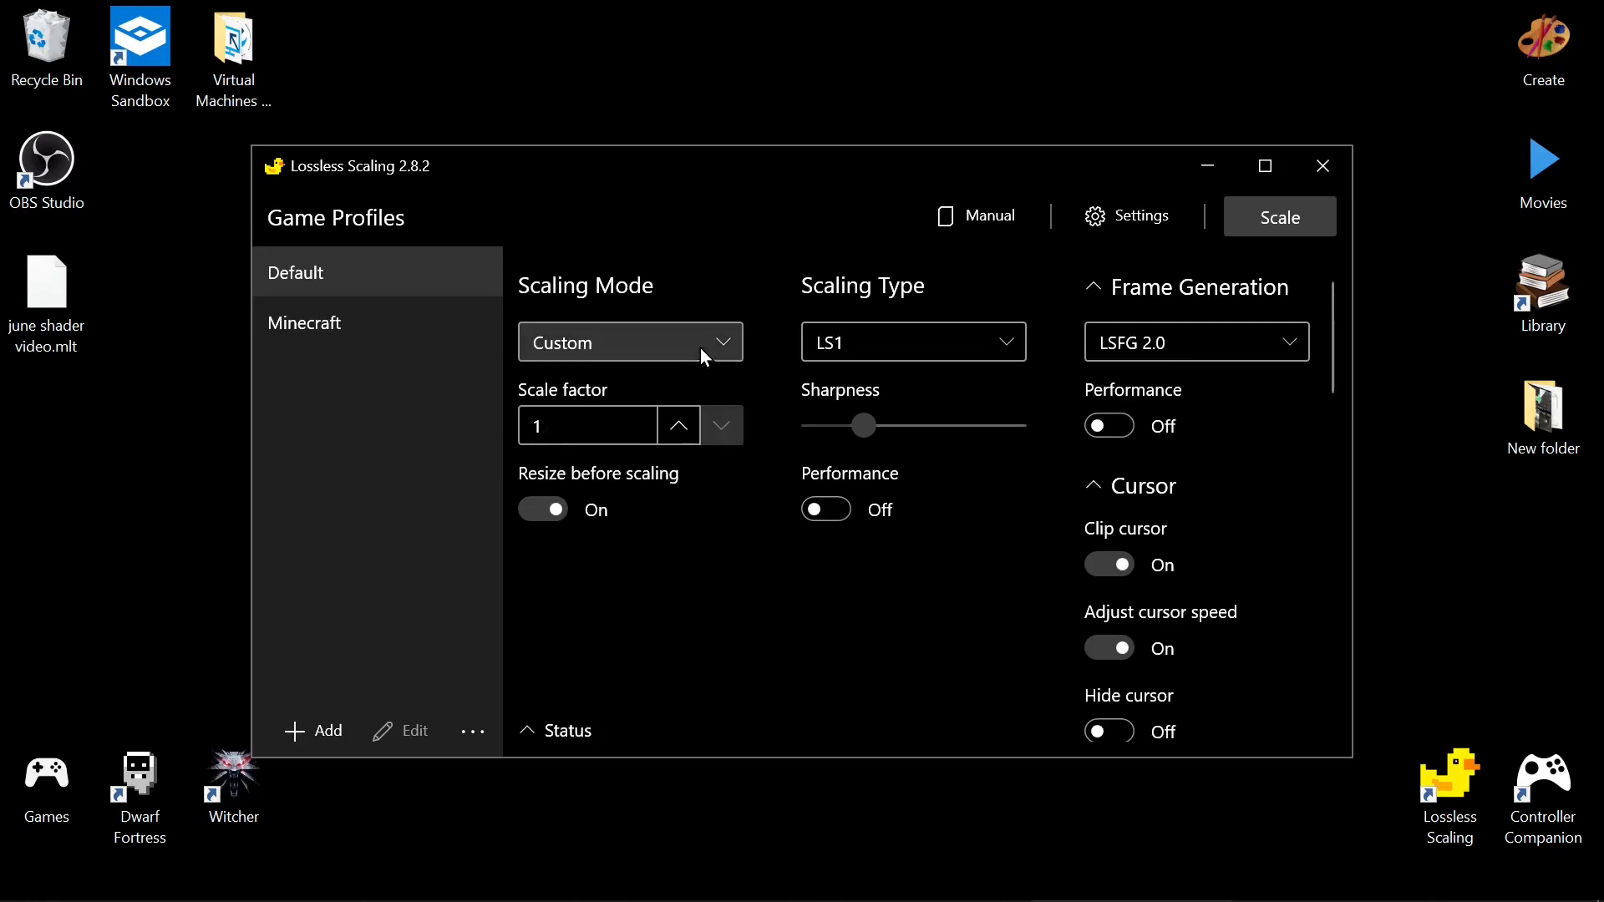
{"action": "left_click", "coordinate": [629, 341]}
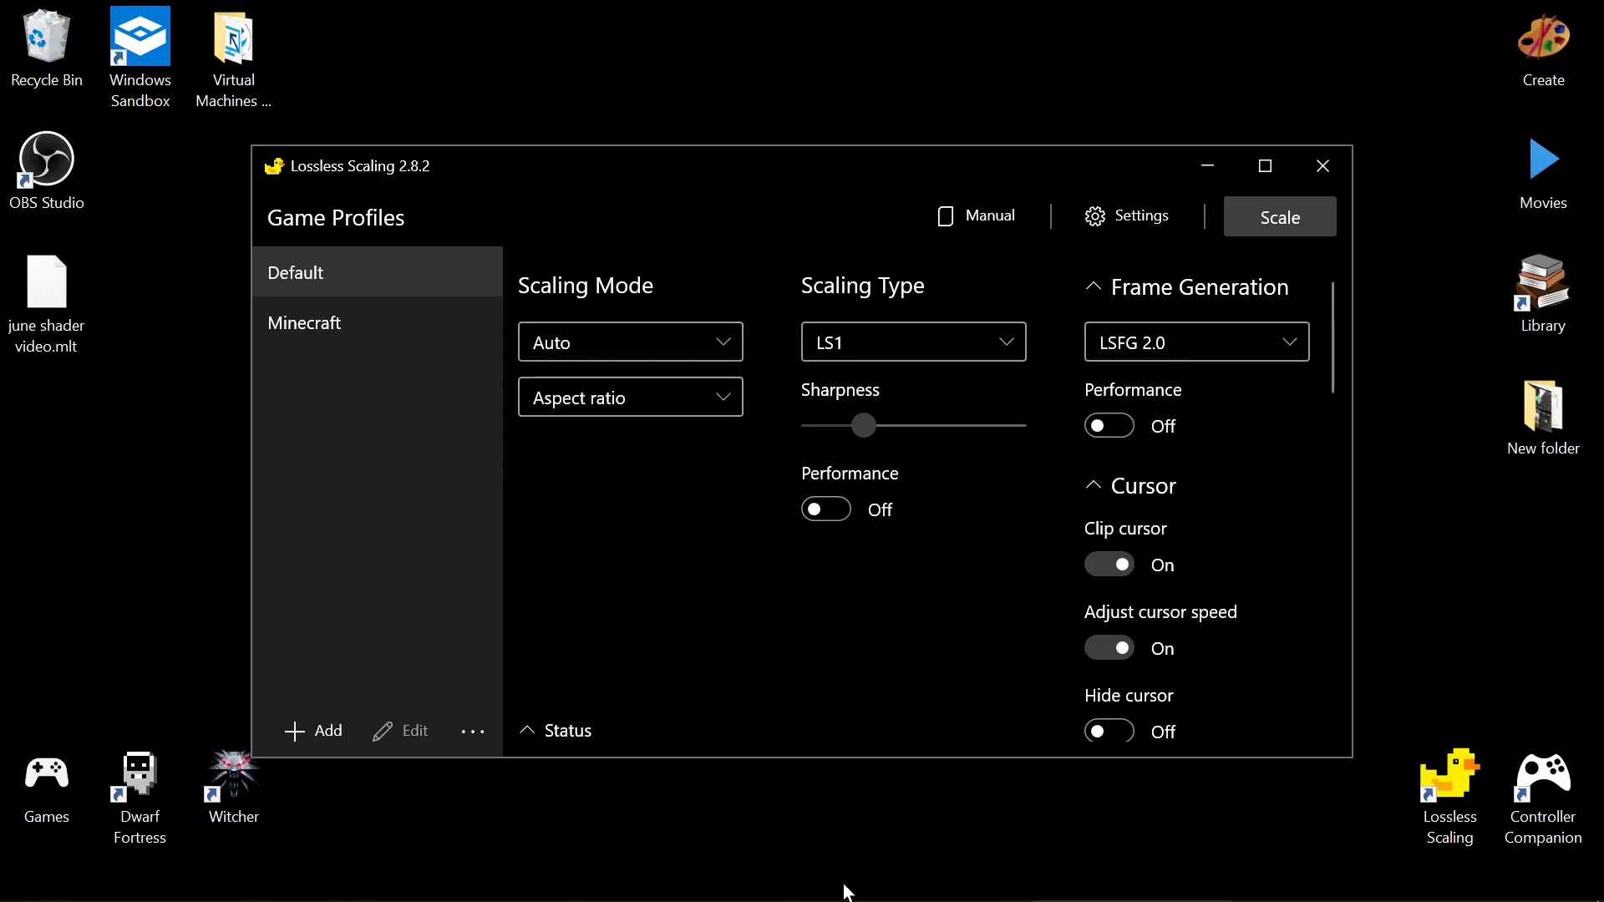
{"action": "mouse_move", "coordinate": [741, 586]}
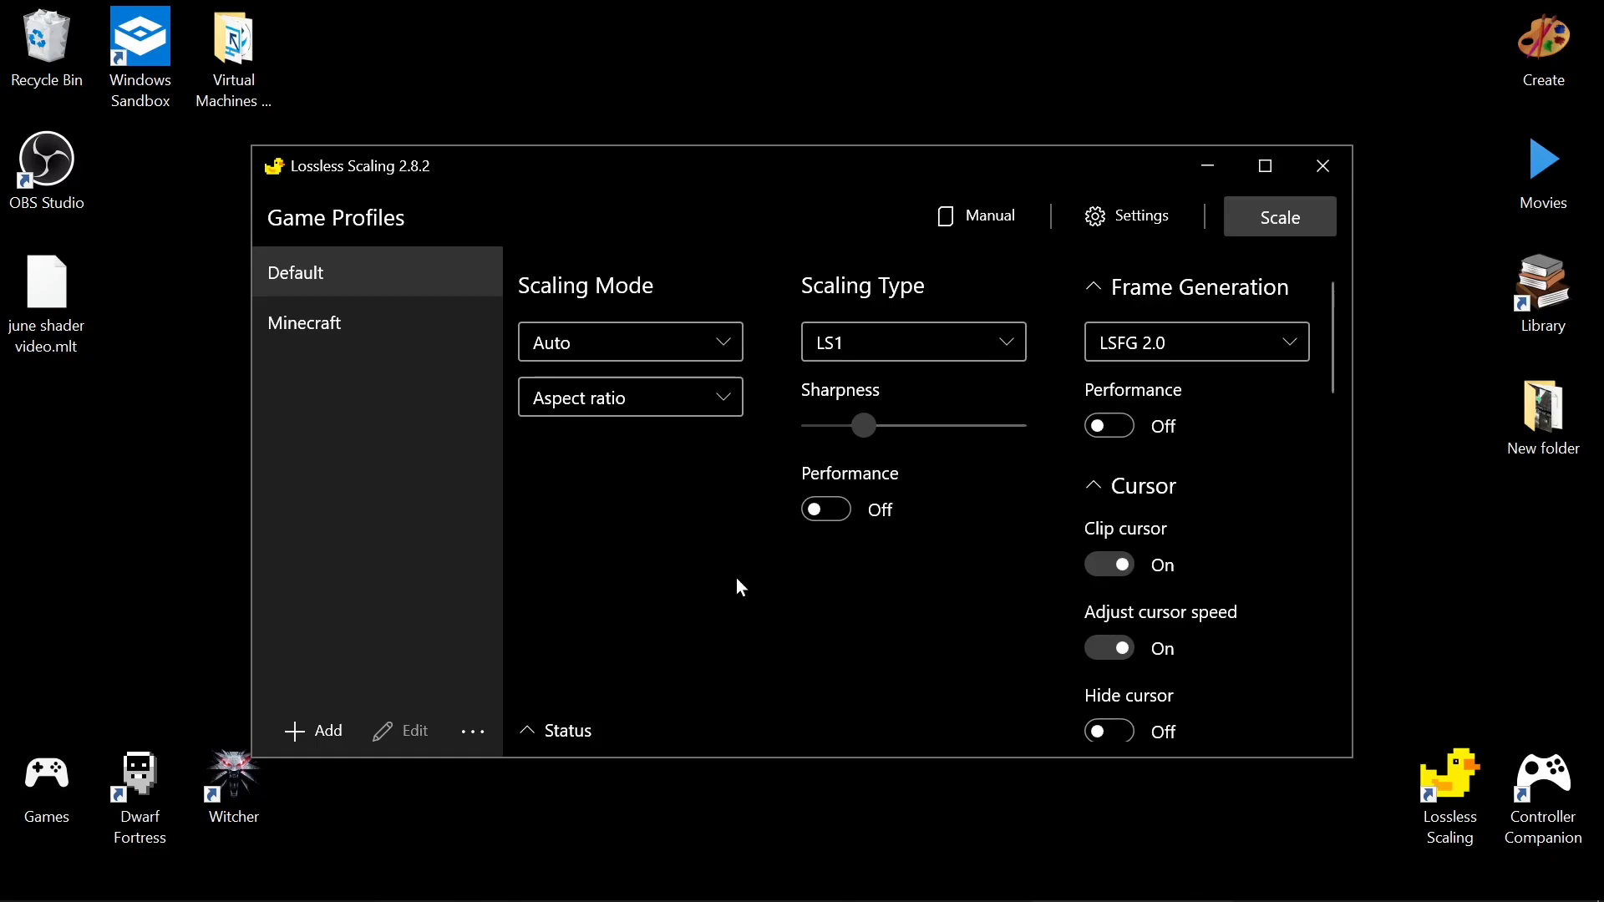
{"action": "mouse_move", "coordinate": [491, 550]}
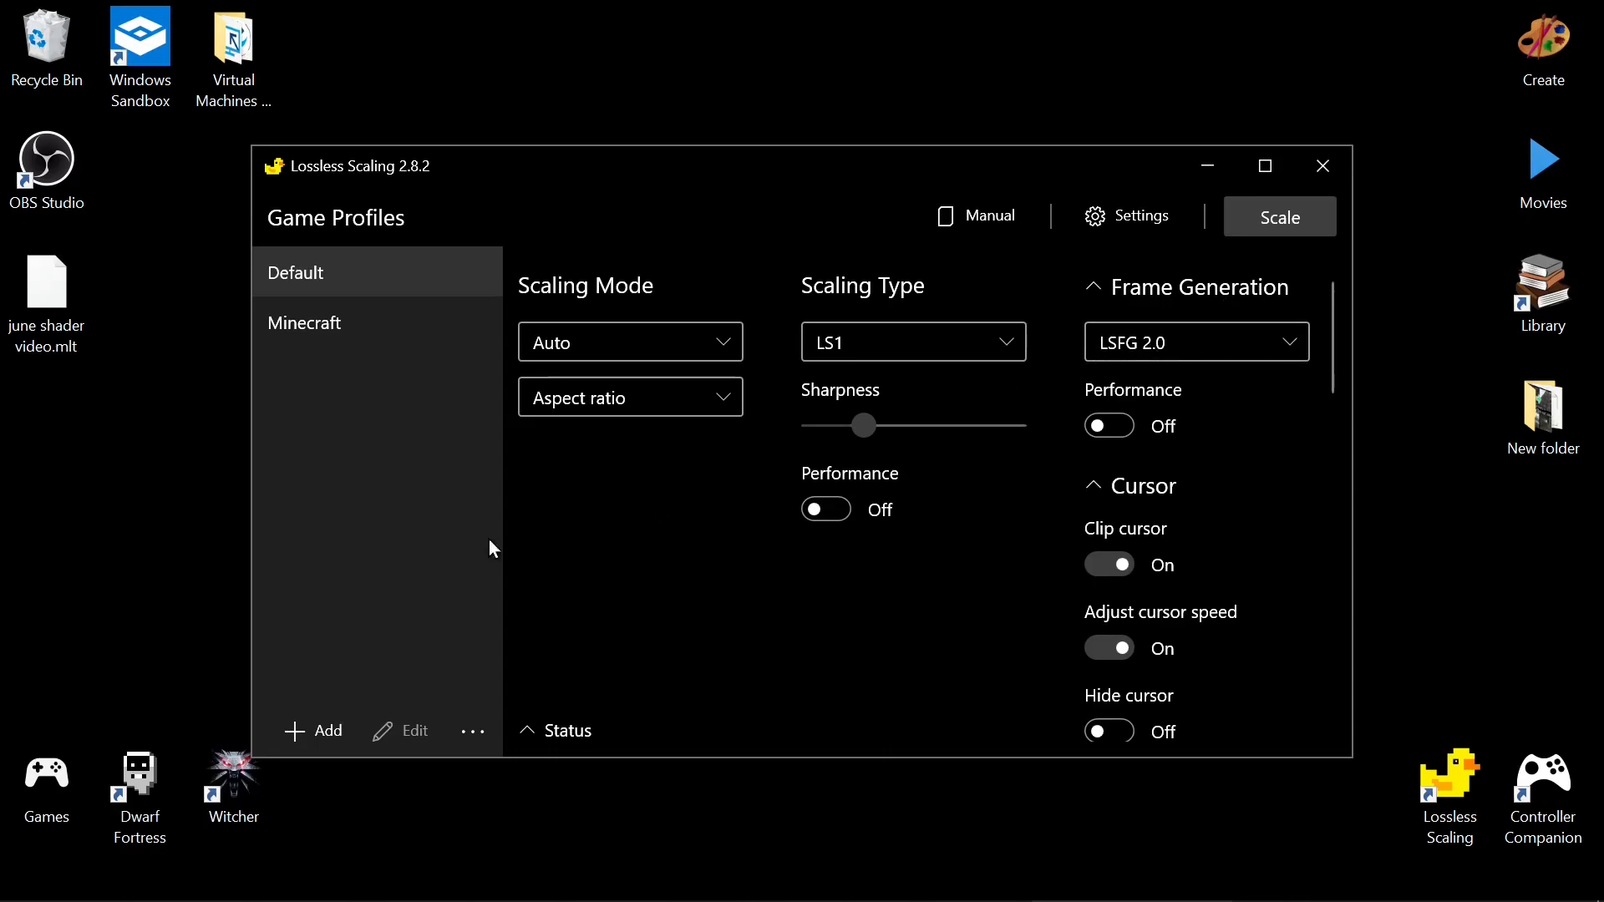
{"action": "mouse_move", "coordinate": [674, 536]}
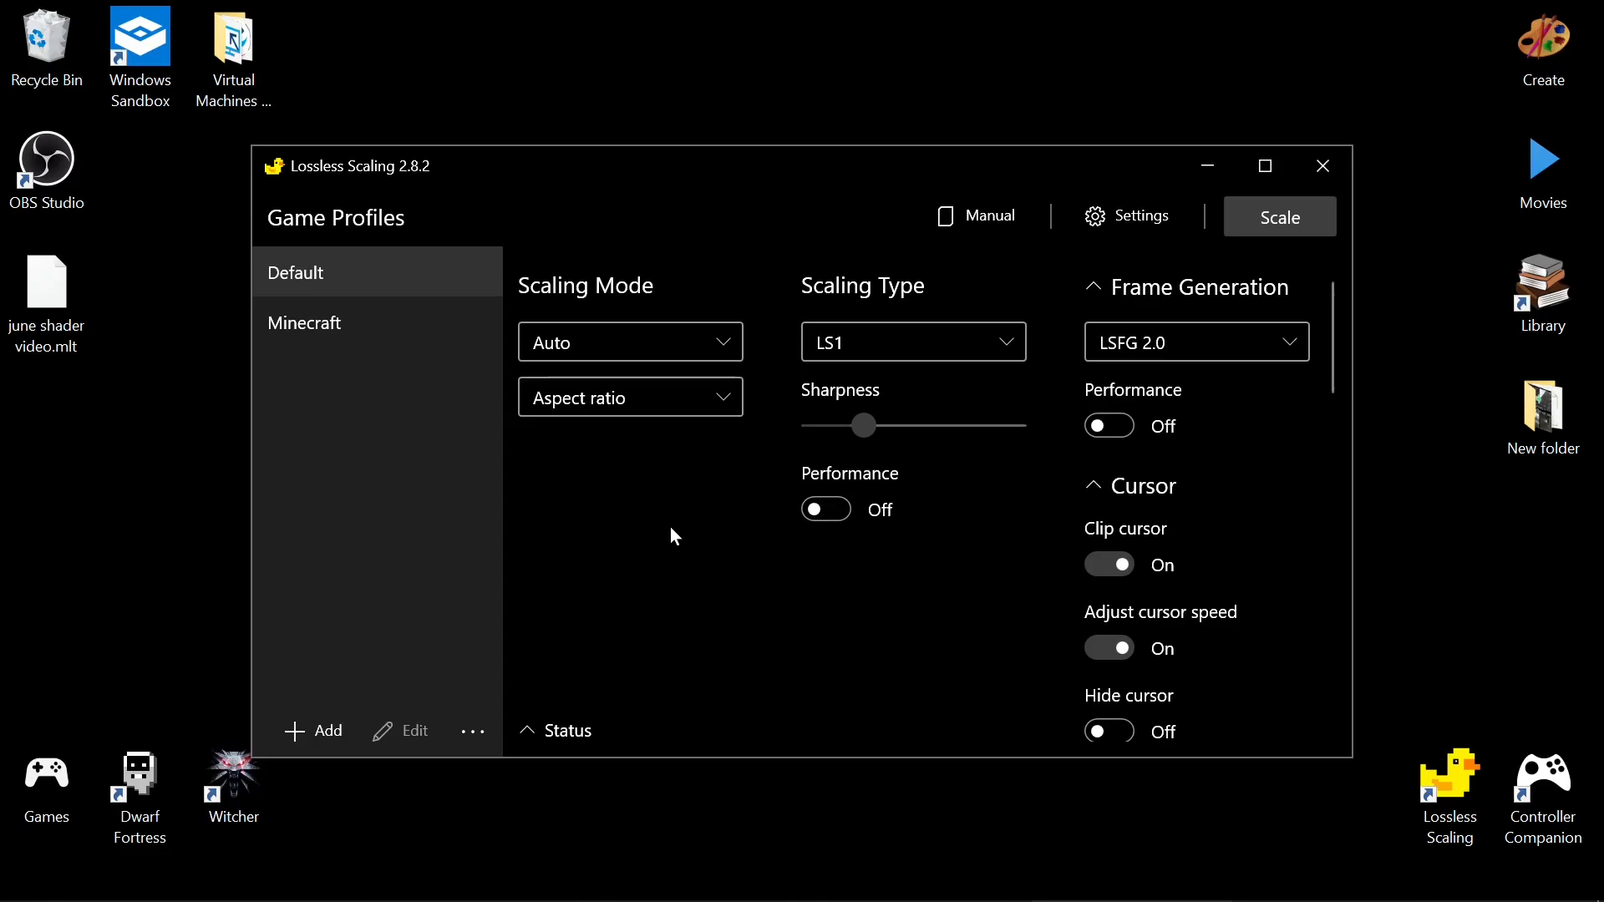
Switch the scaling mode to Custom and raise the scale factor to 1.5.
{"action": "left_click", "coordinate": [629, 341]}
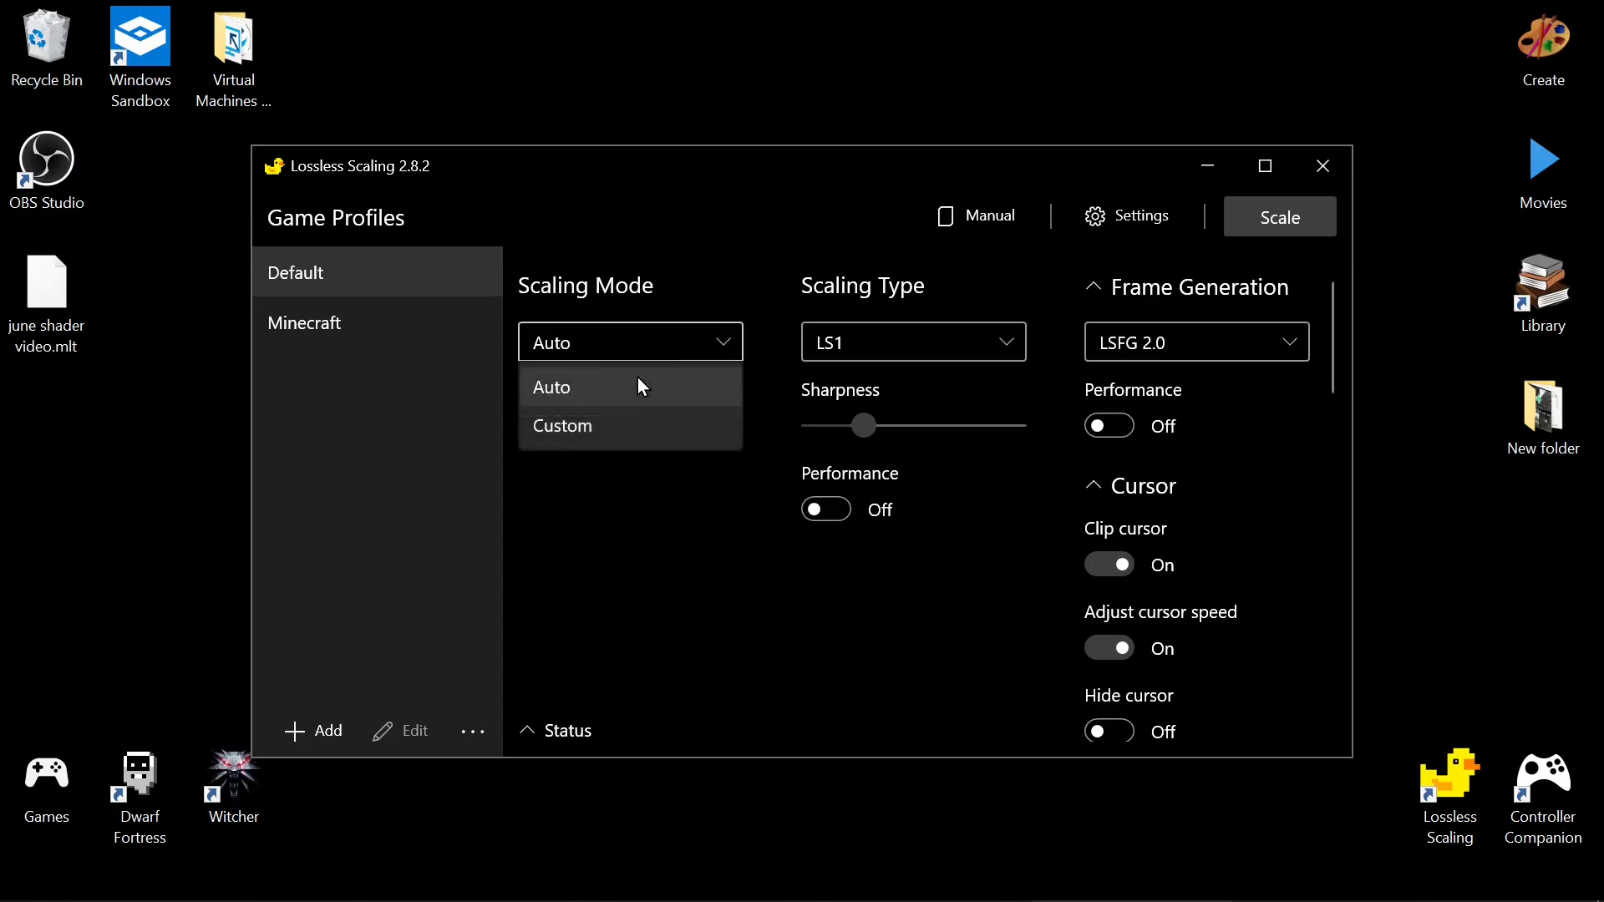
{"action": "left_click", "coordinate": [562, 425]}
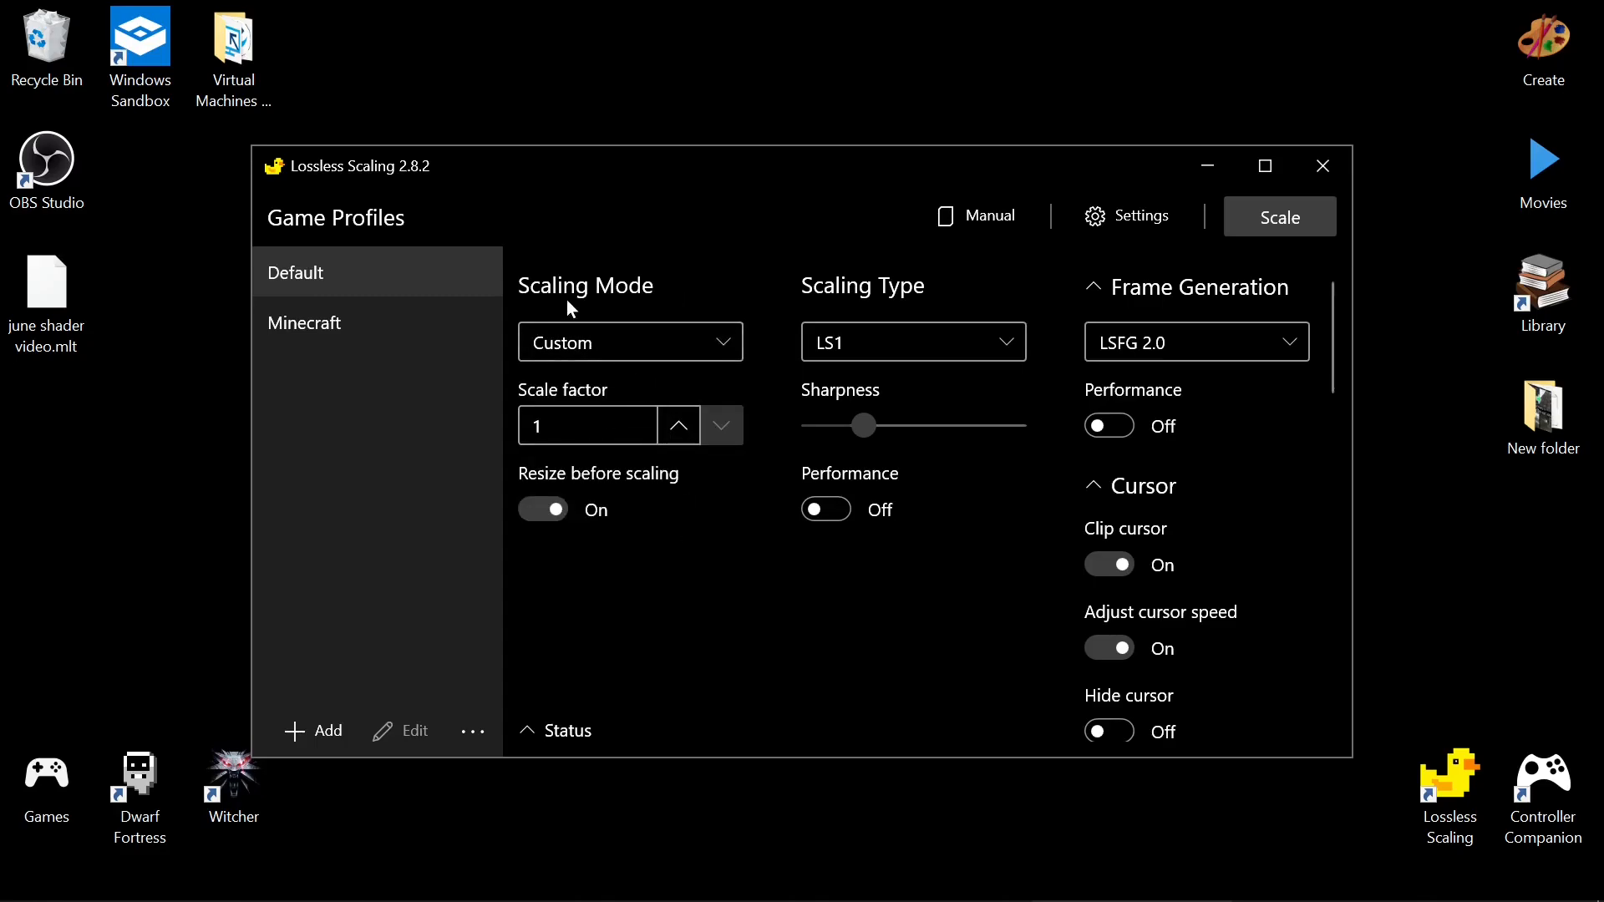
{"action": "mouse_move", "coordinate": [719, 510]}
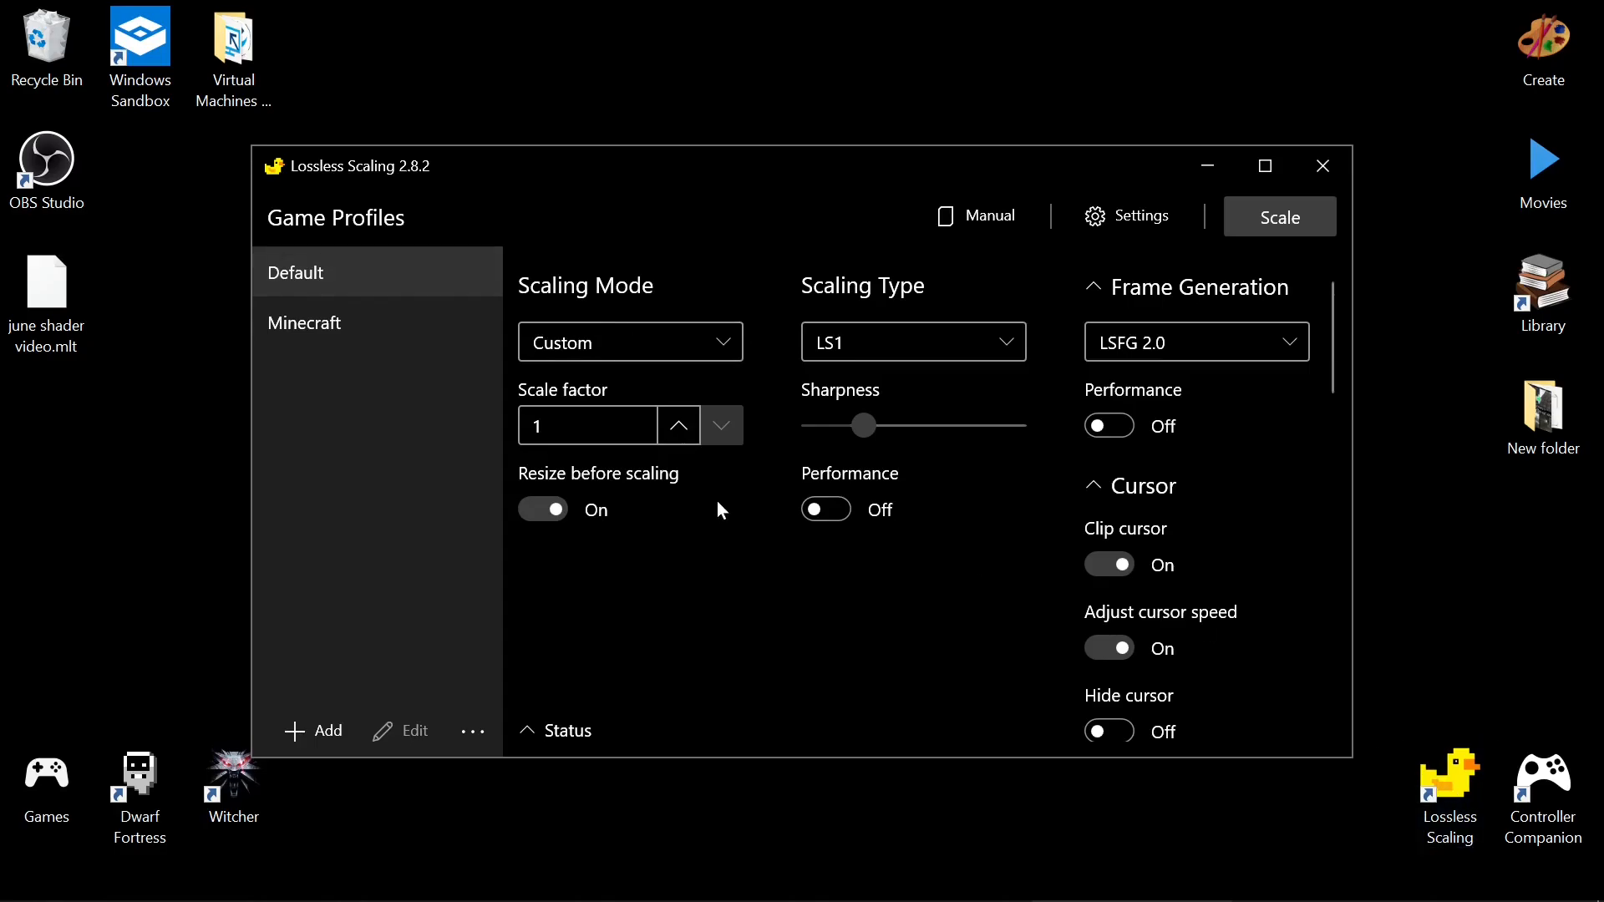
{"action": "left_click", "coordinate": [679, 425]}
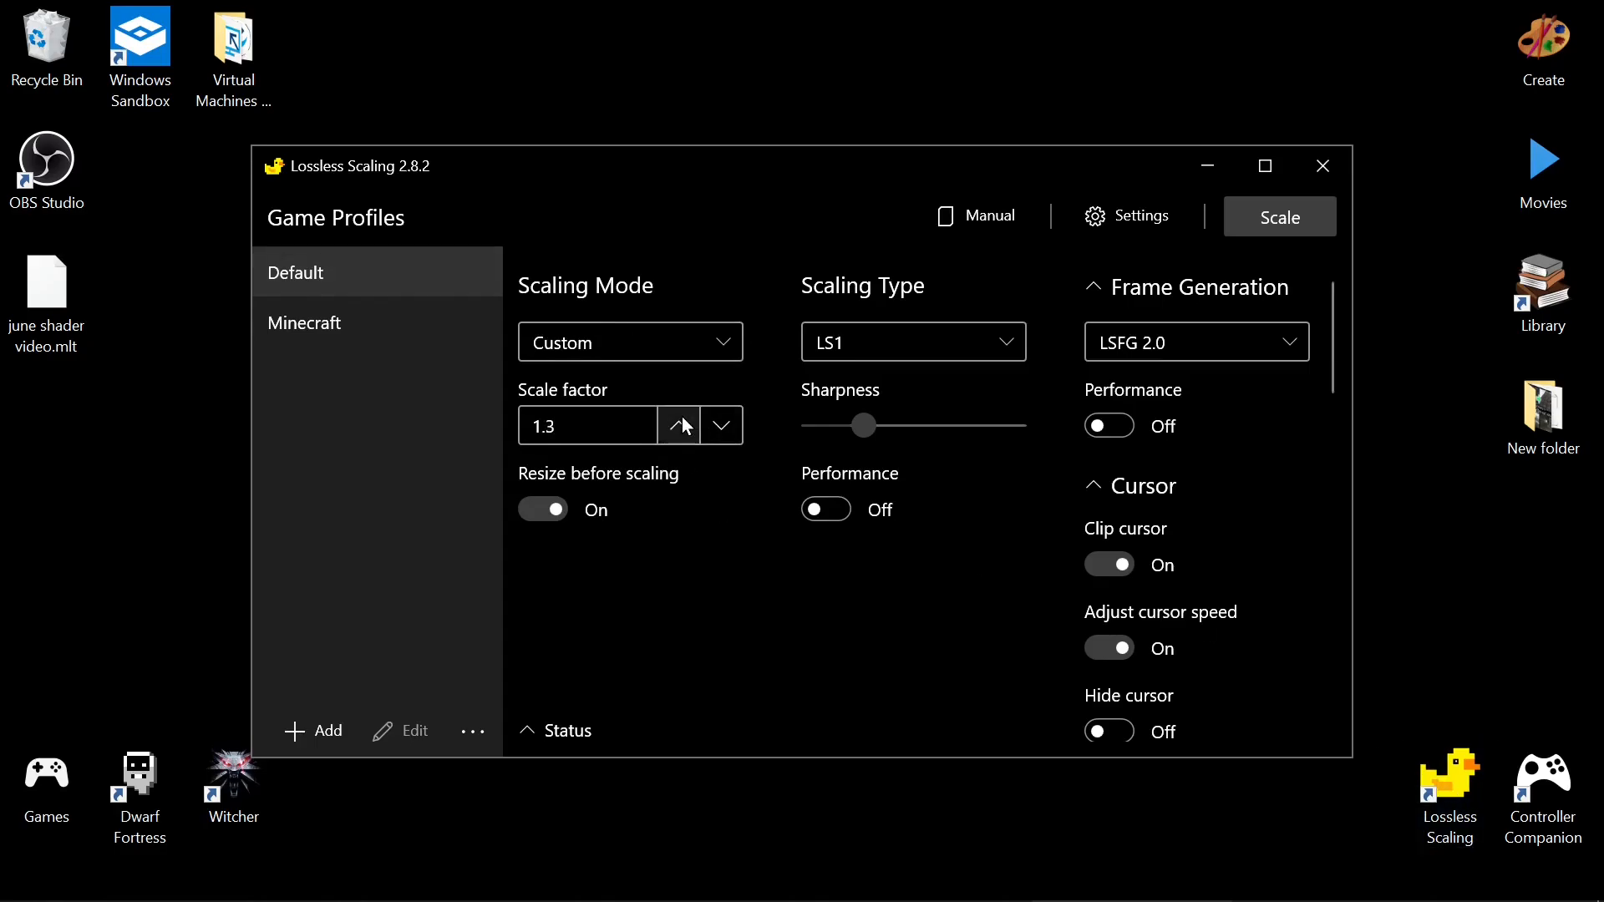
{"action": "left_click", "coordinate": [678, 425]}
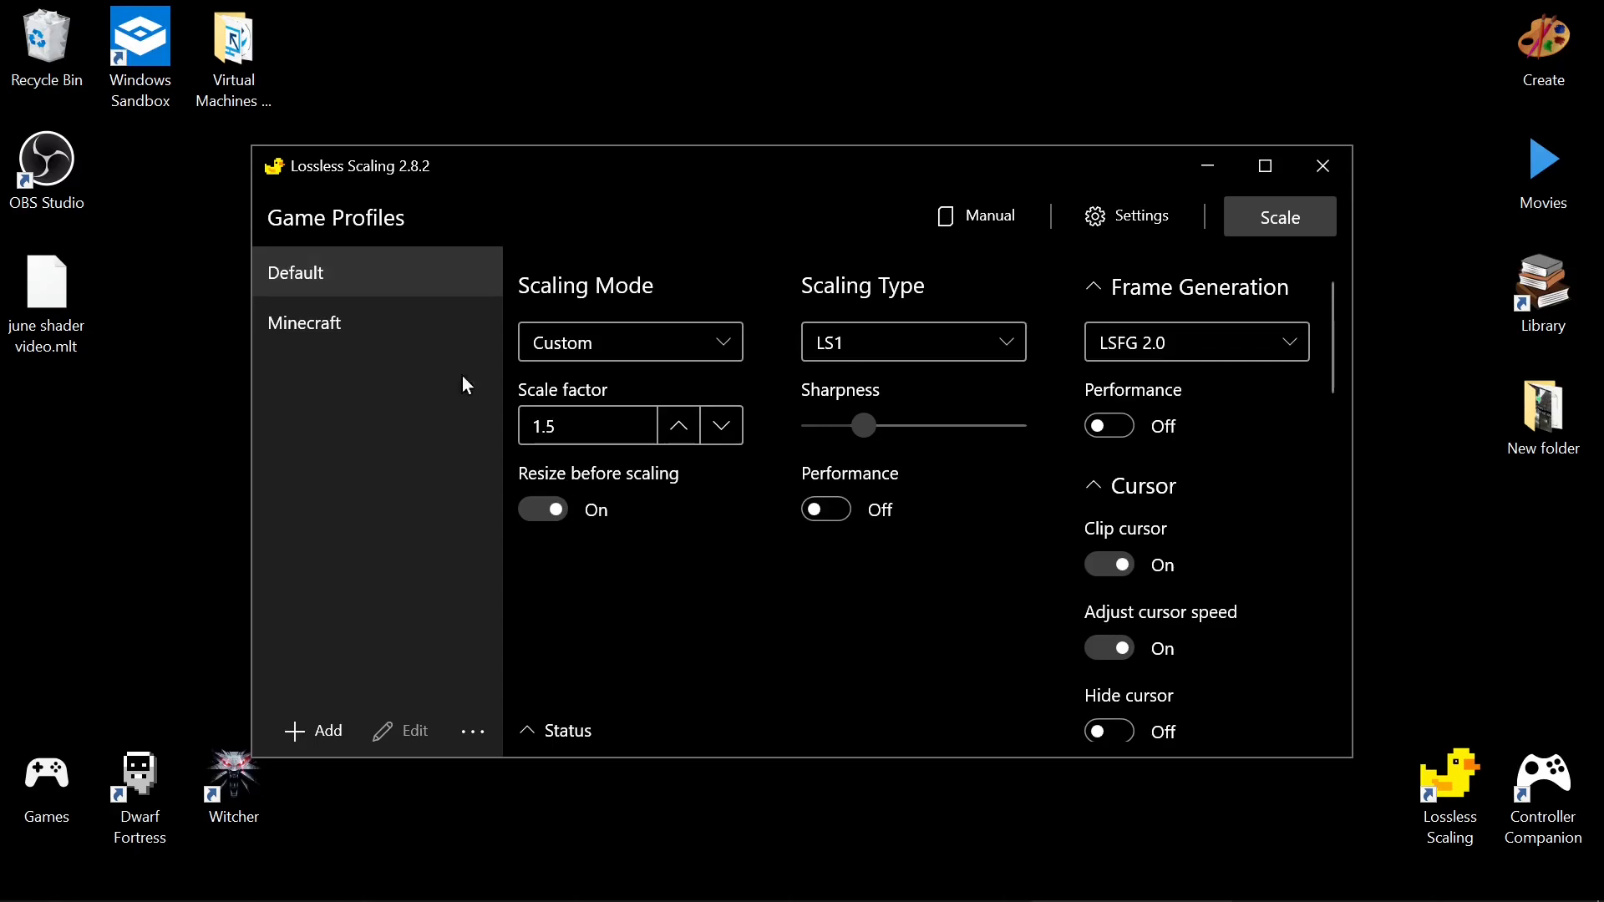
{"action": "mouse_move", "coordinate": [778, 541]}
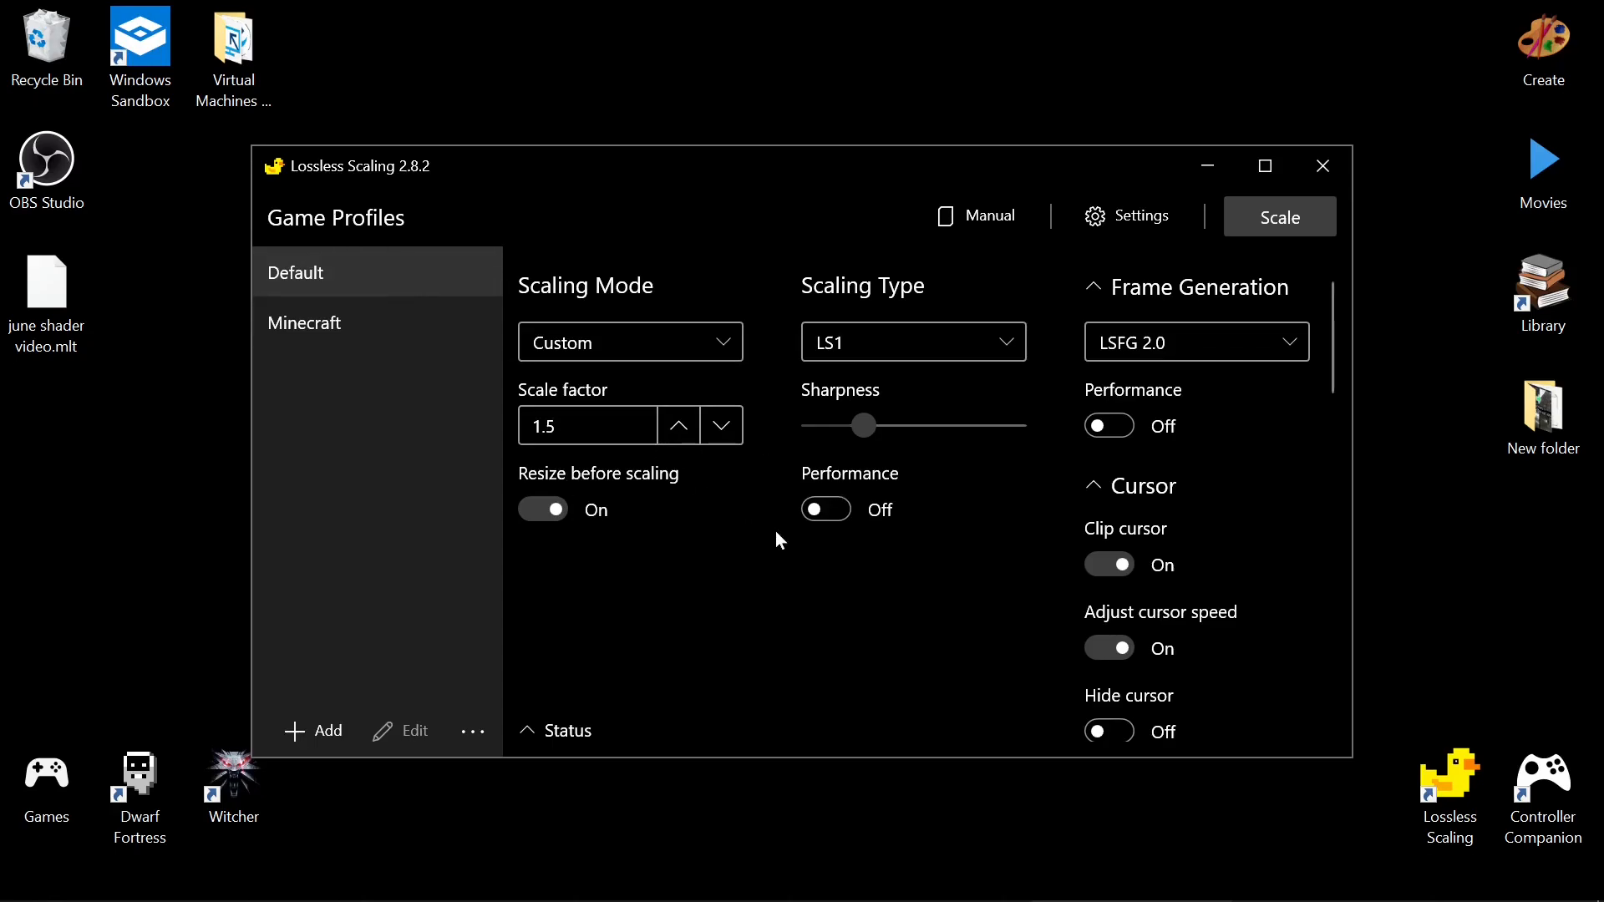
{"action": "mouse_move", "coordinate": [804, 607]}
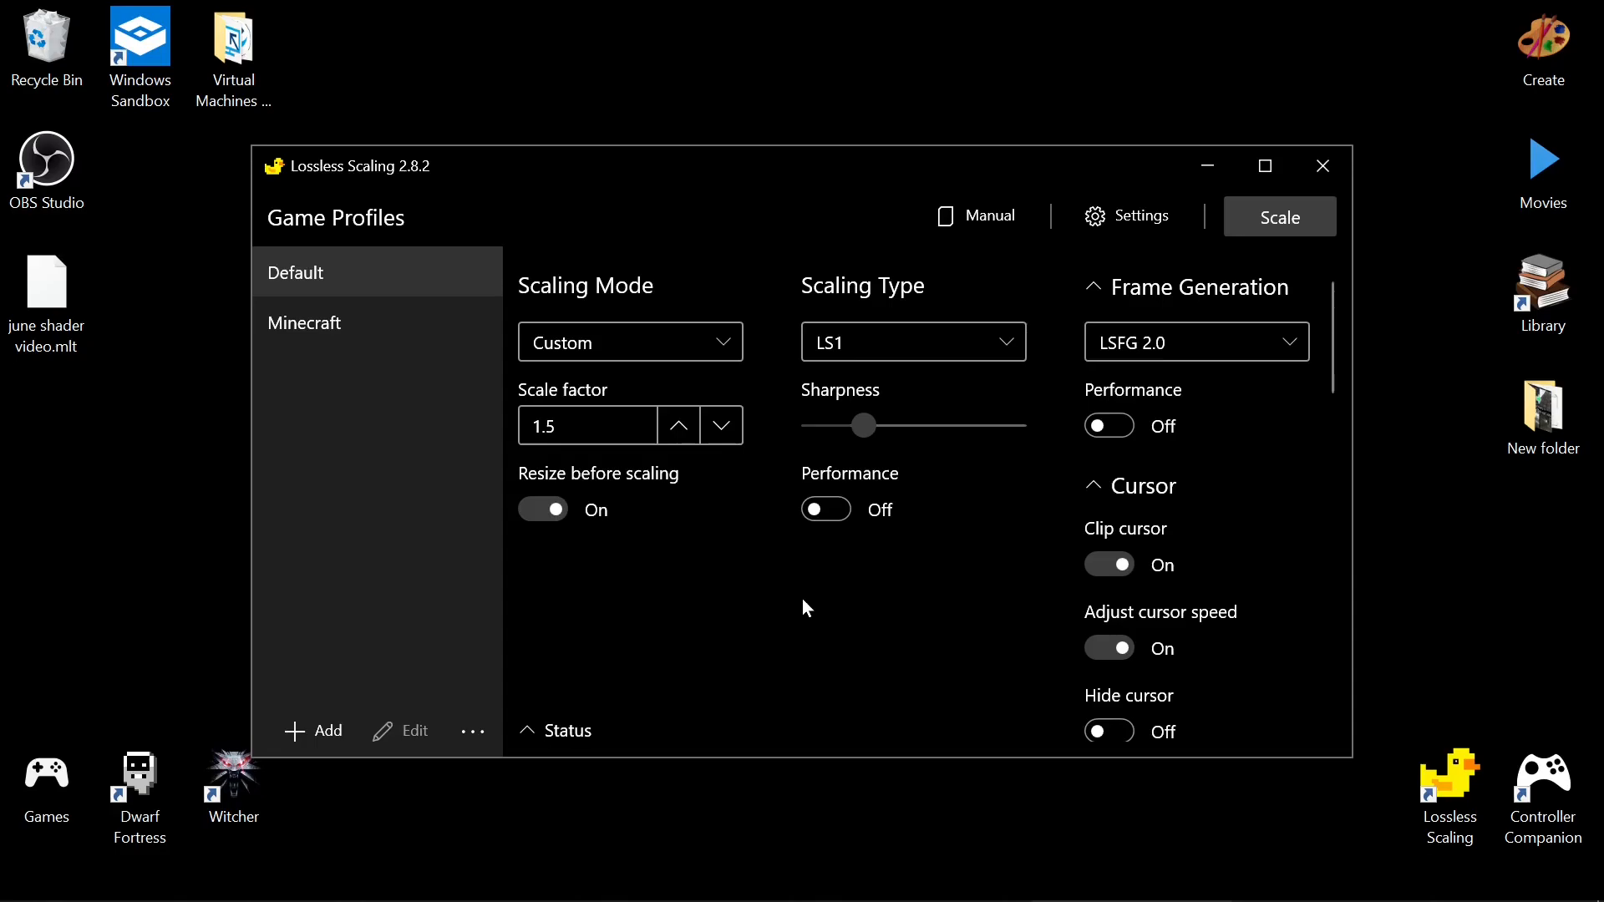
{"action": "mouse_move", "coordinate": [926, 642]}
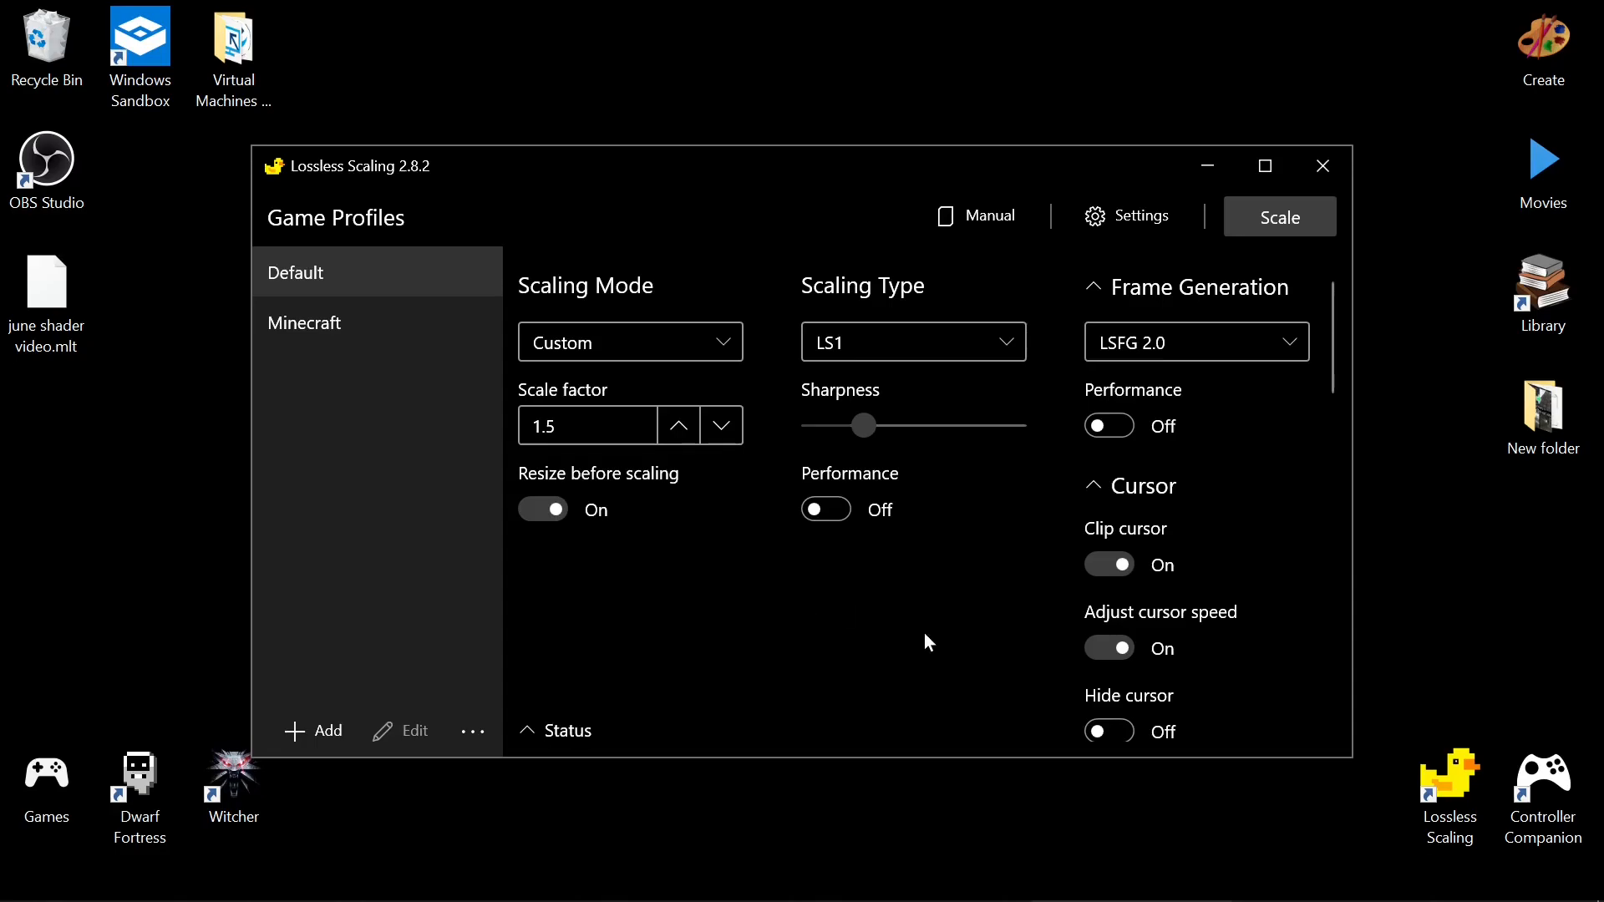